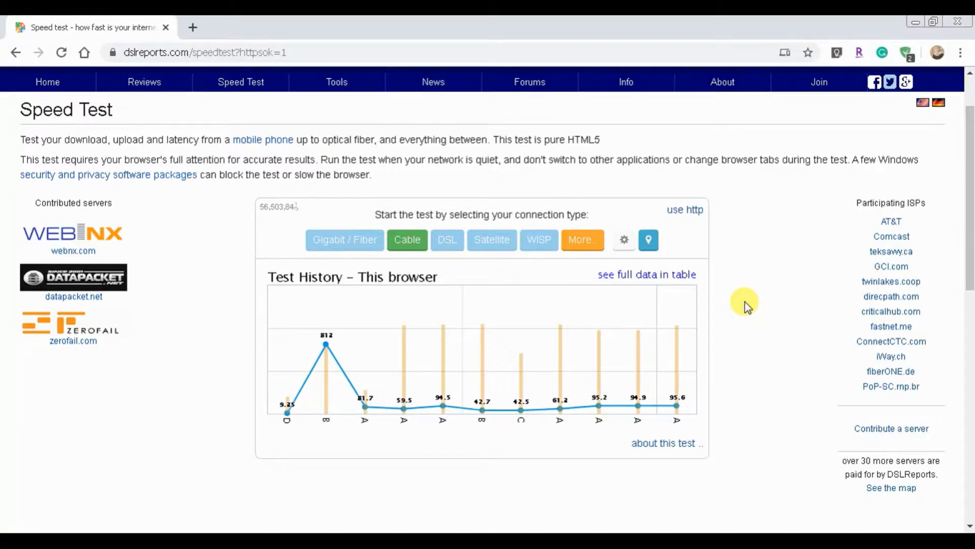
mouse_move(725, 319)
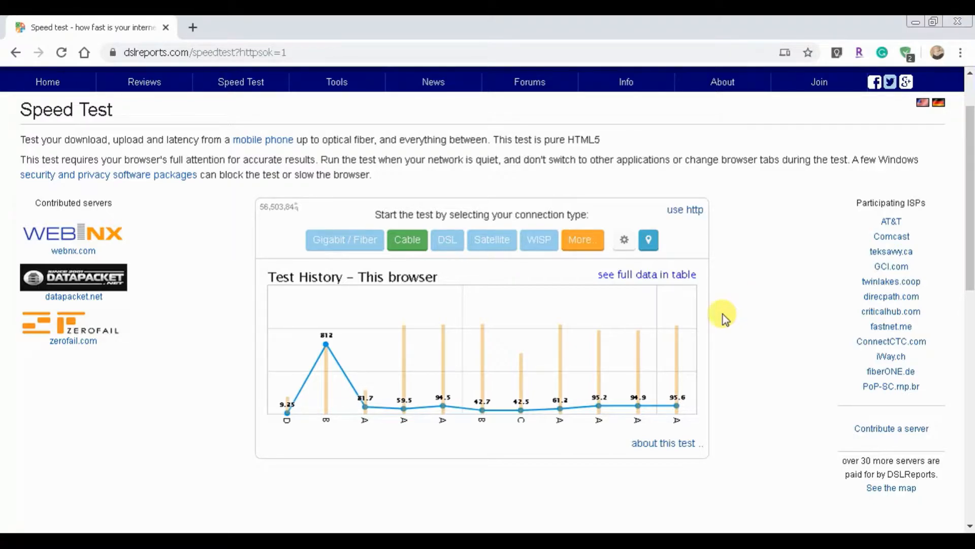
mouse_move(797, 348)
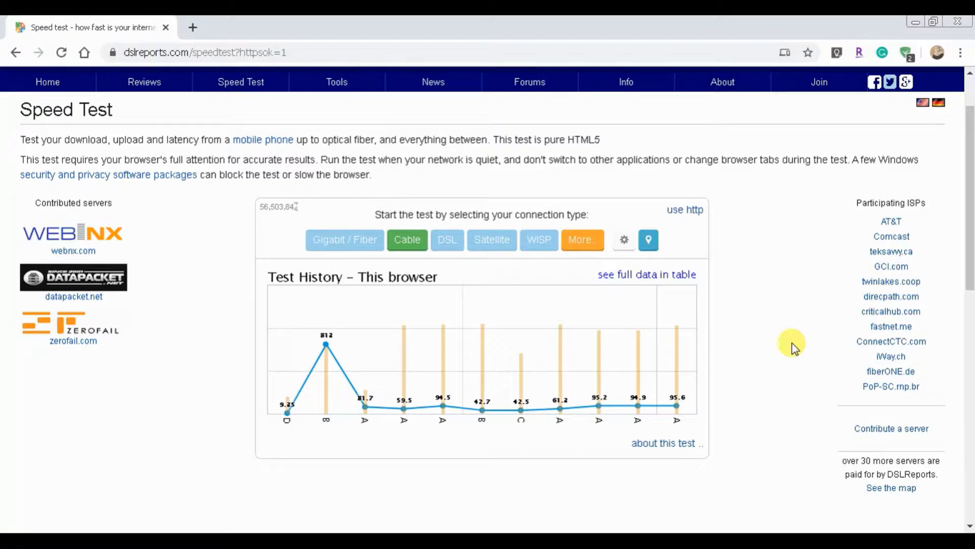
mouse_move(790, 328)
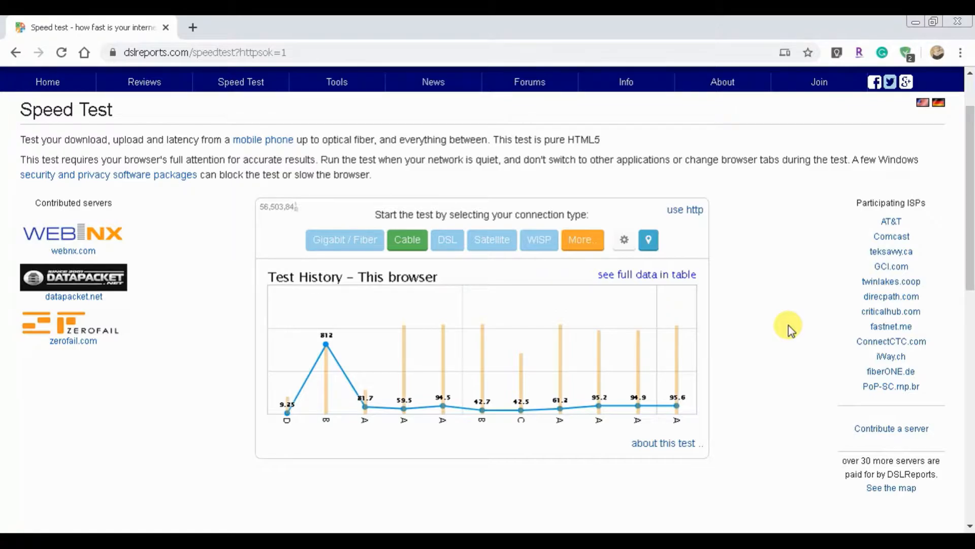
mouse_move(805, 436)
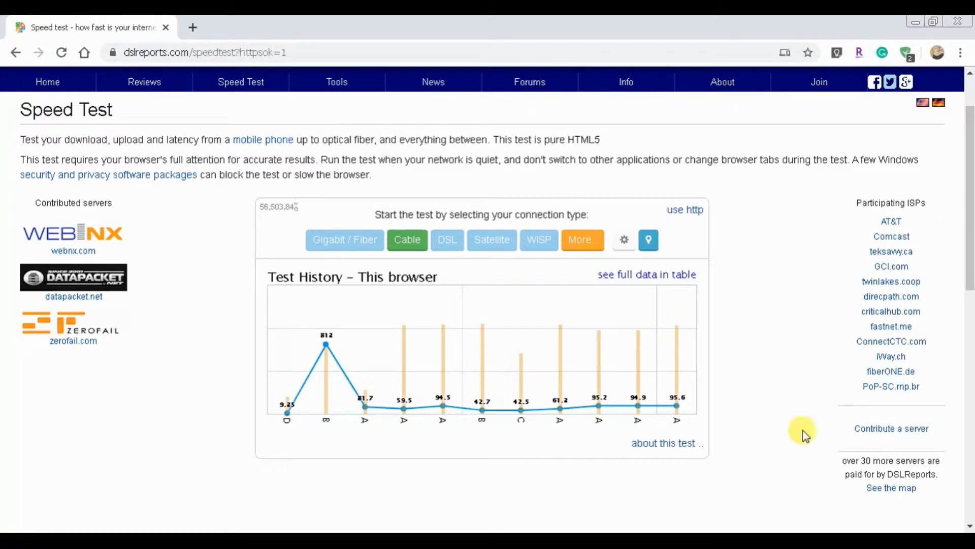
mouse_move(675, 503)
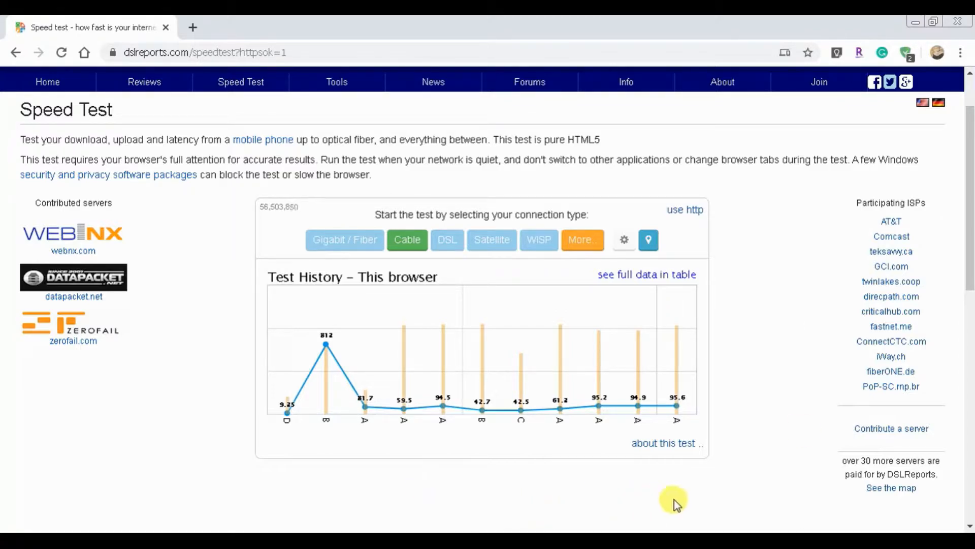
mouse_move(412, 478)
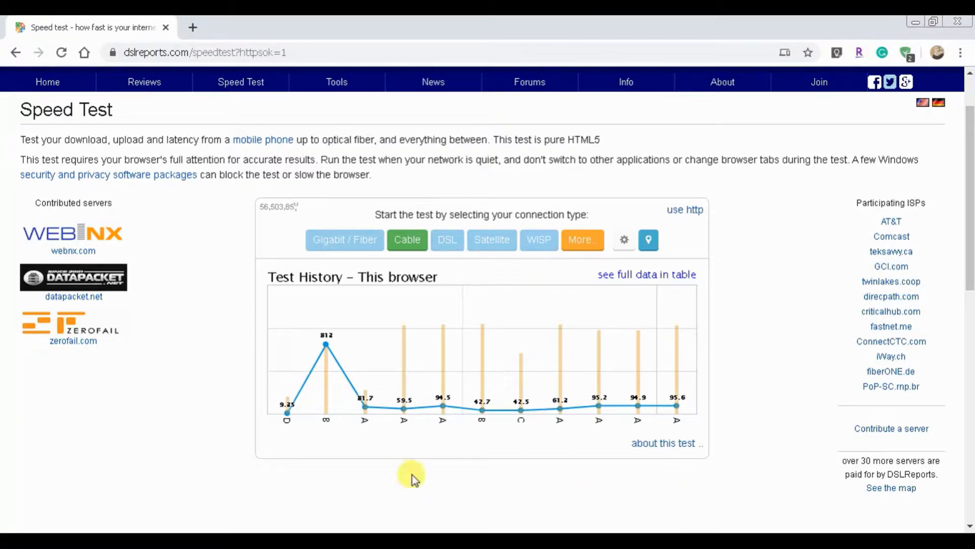
mouse_move(406, 484)
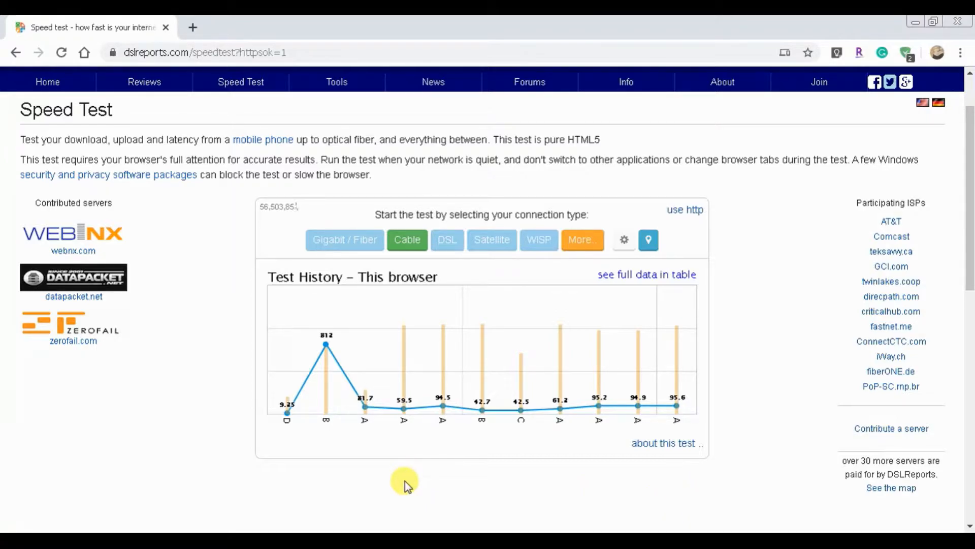
mouse_move(752, 248)
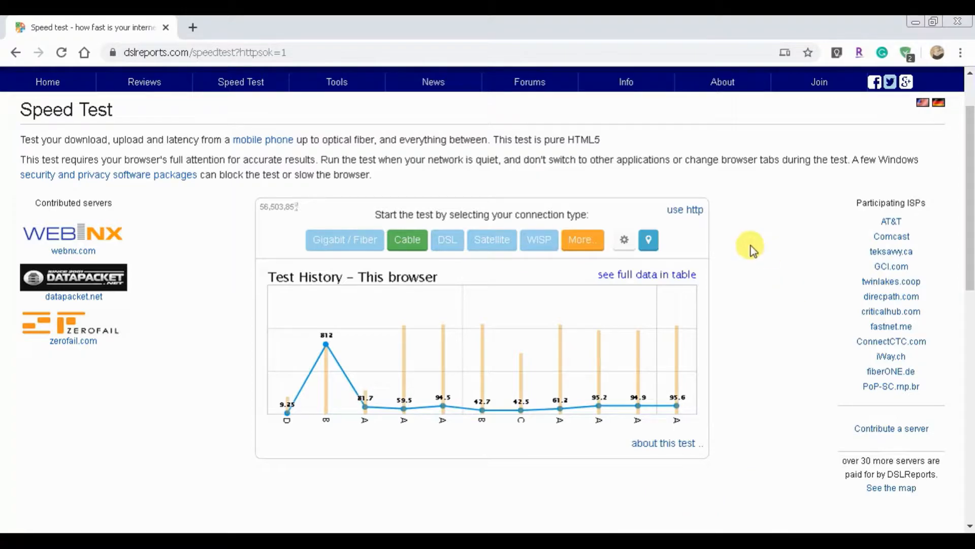
mouse_move(563, 171)
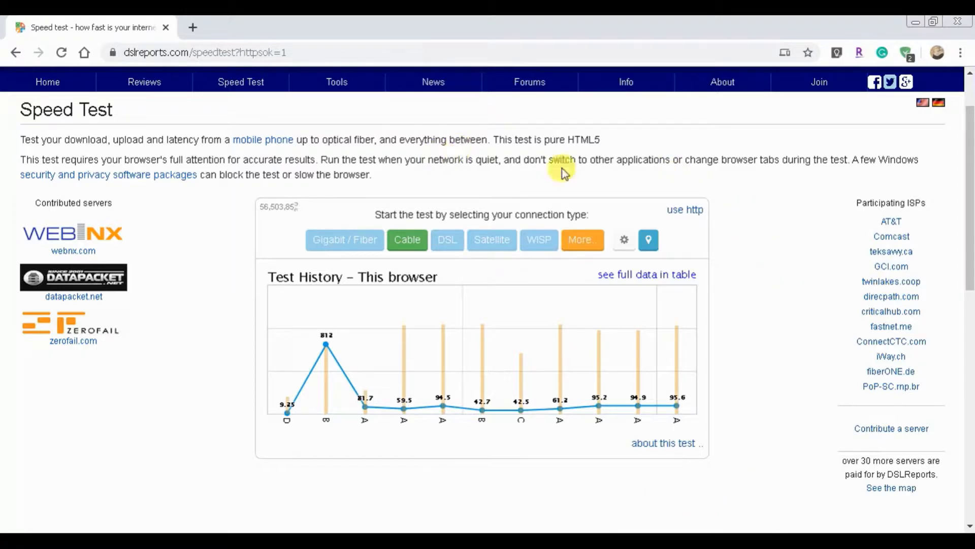
mouse_move(684, 209)
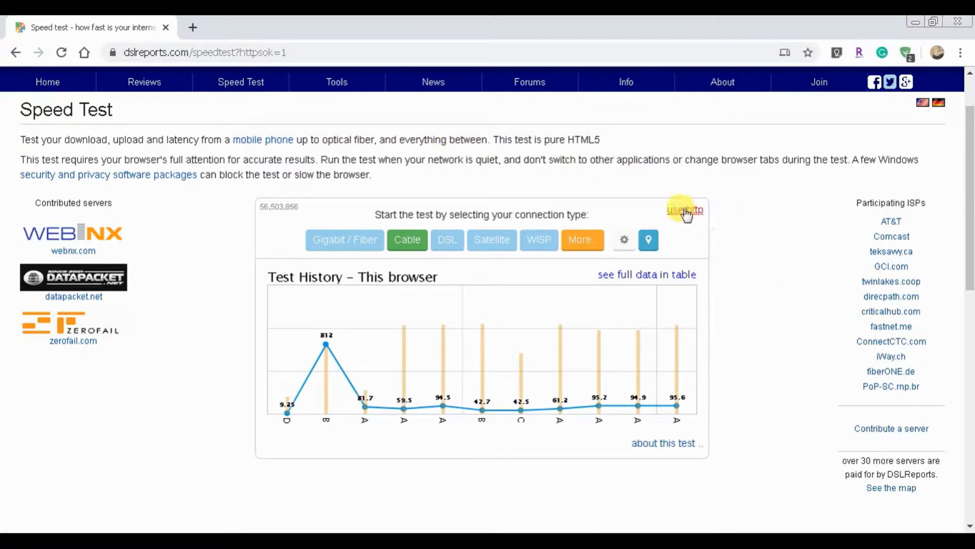
mouse_move(721, 204)
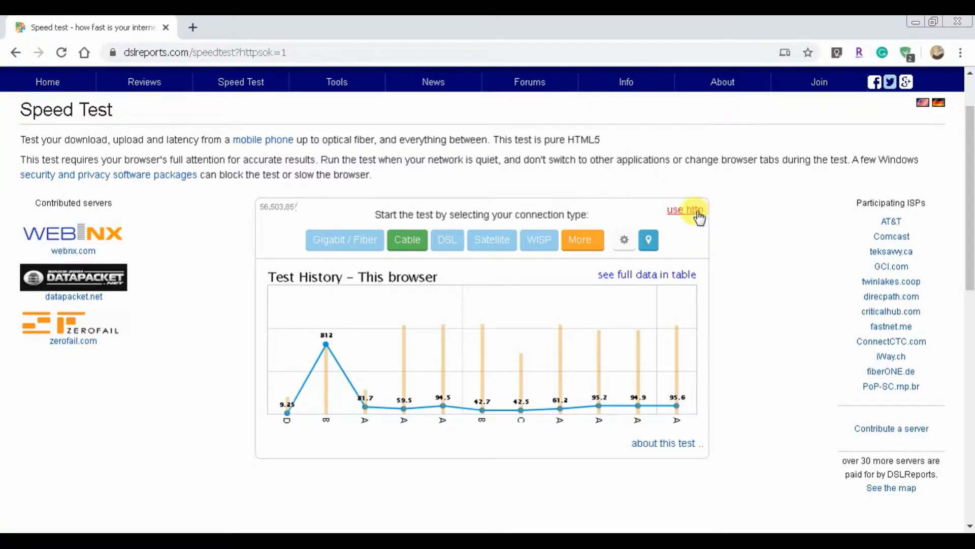
mouse_move(435, 171)
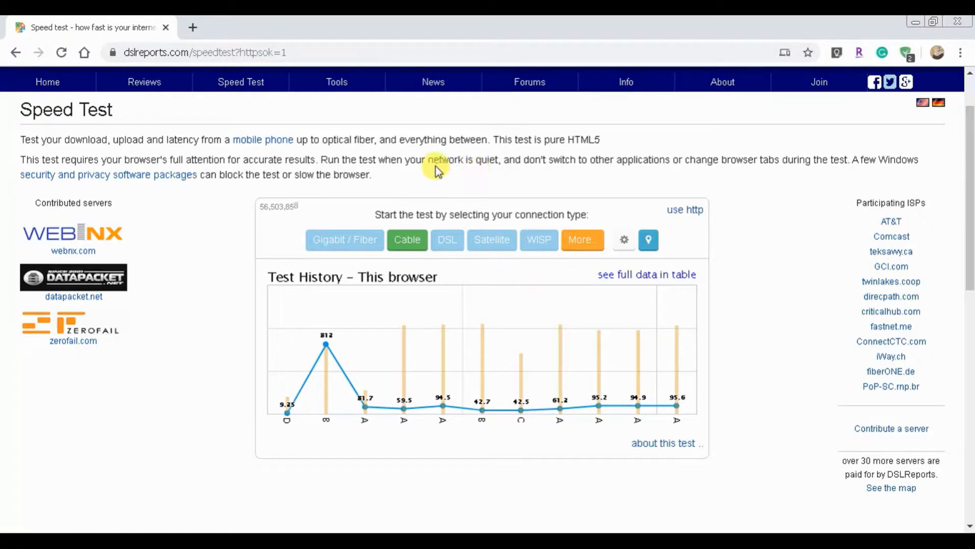
mouse_move(383, 139)
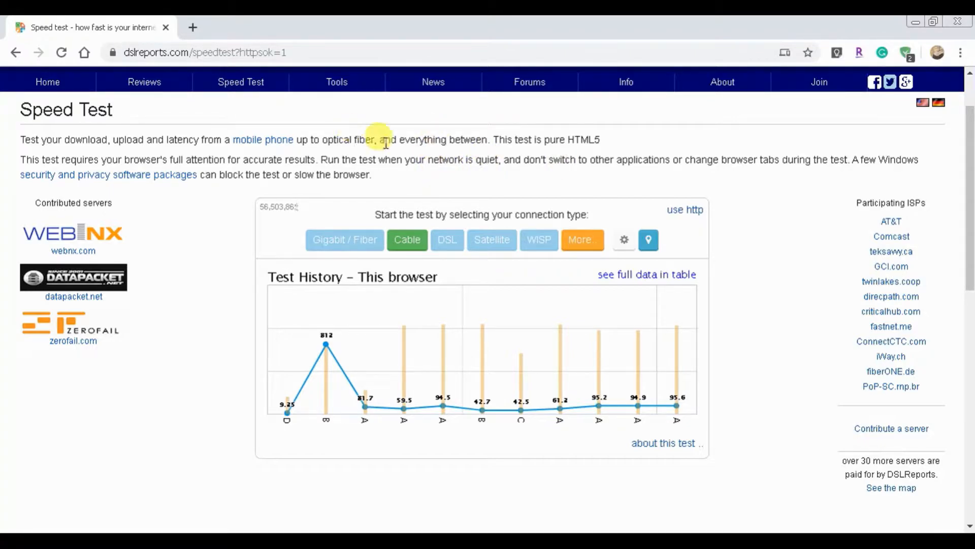
mouse_move(398, 196)
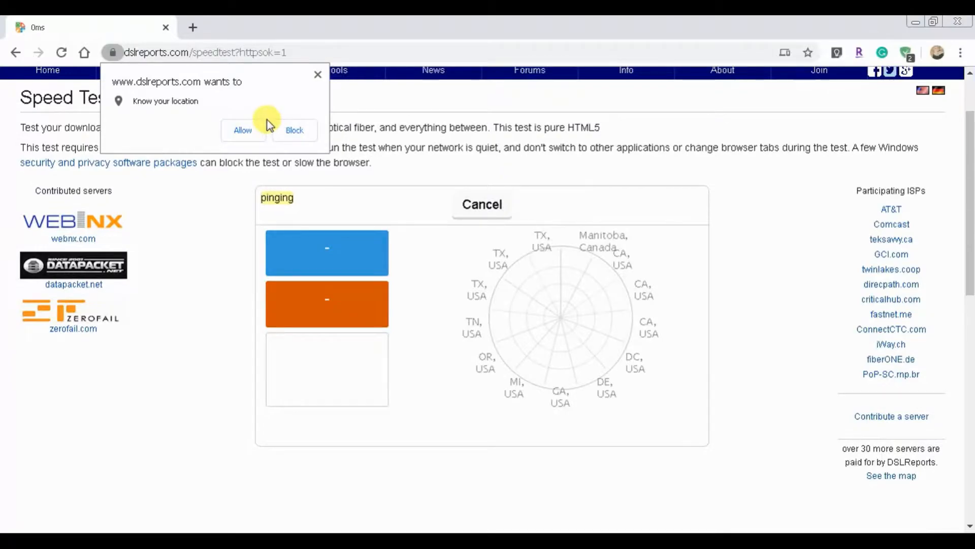
Step: Allow the site to know your location so the speed test can proceed
click(295, 130)
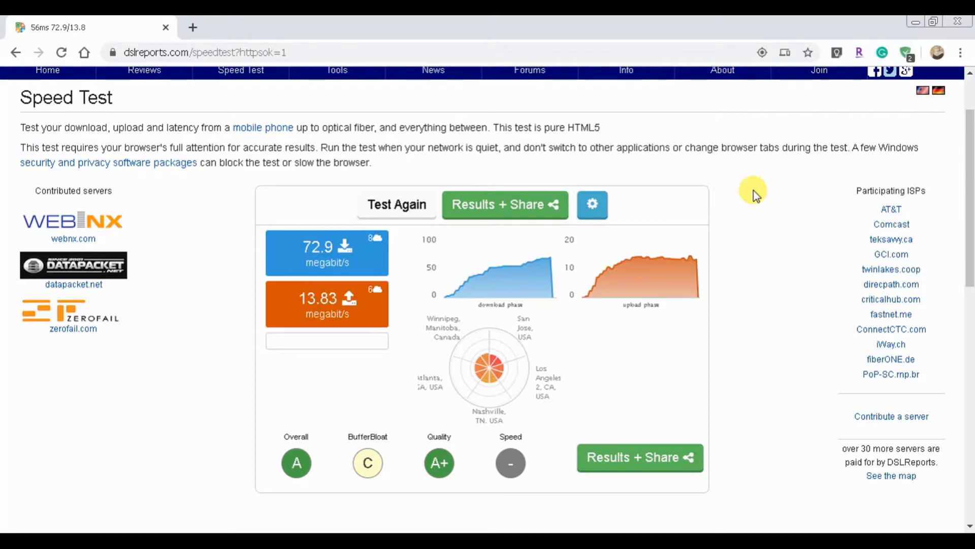
mouse_move(798, 284)
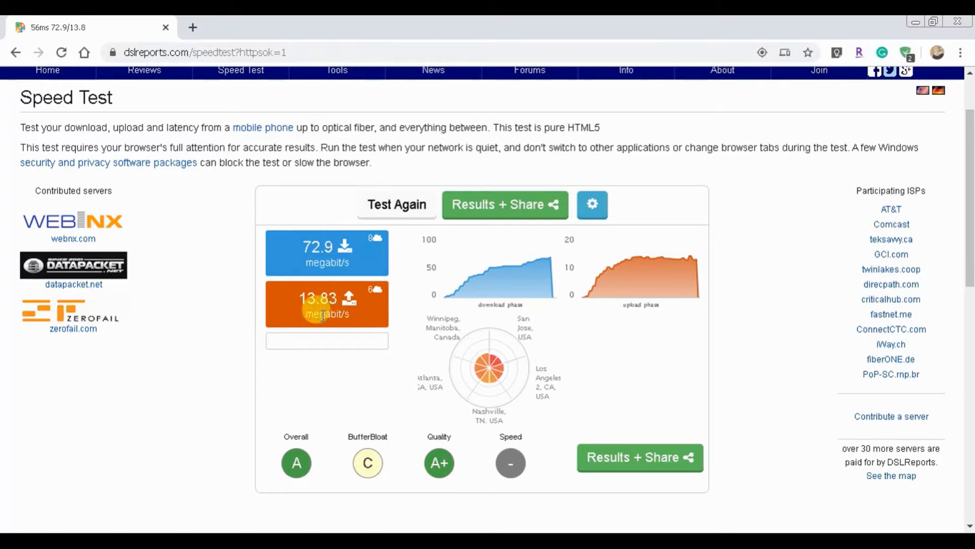
Step: Reload the speed test page in the browser so a new test can be run
click(396, 204)
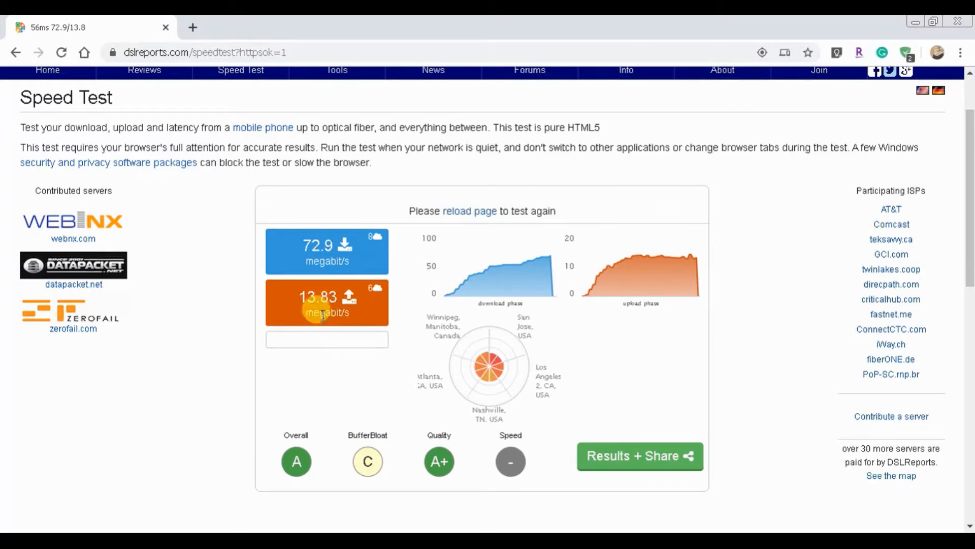
mouse_move(274, 293)
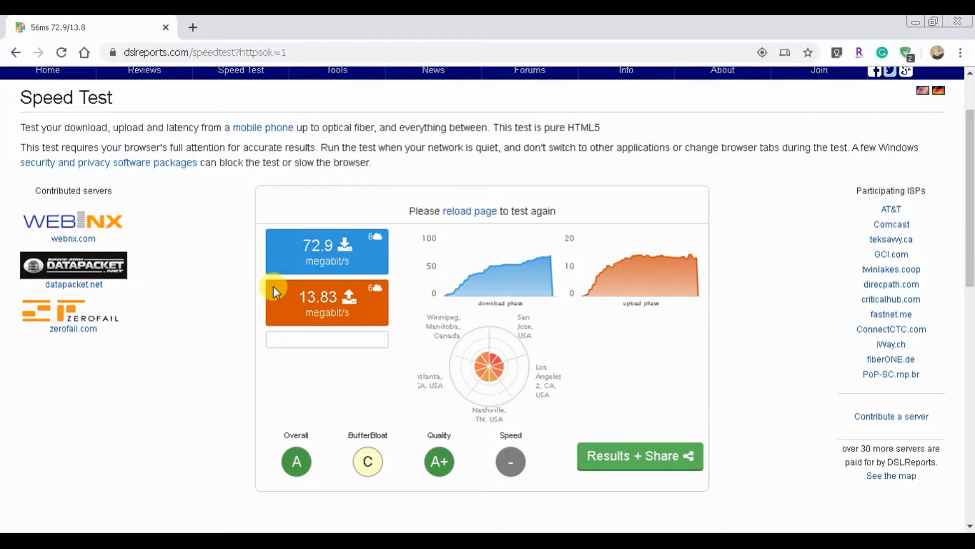
mouse_move(159, 384)
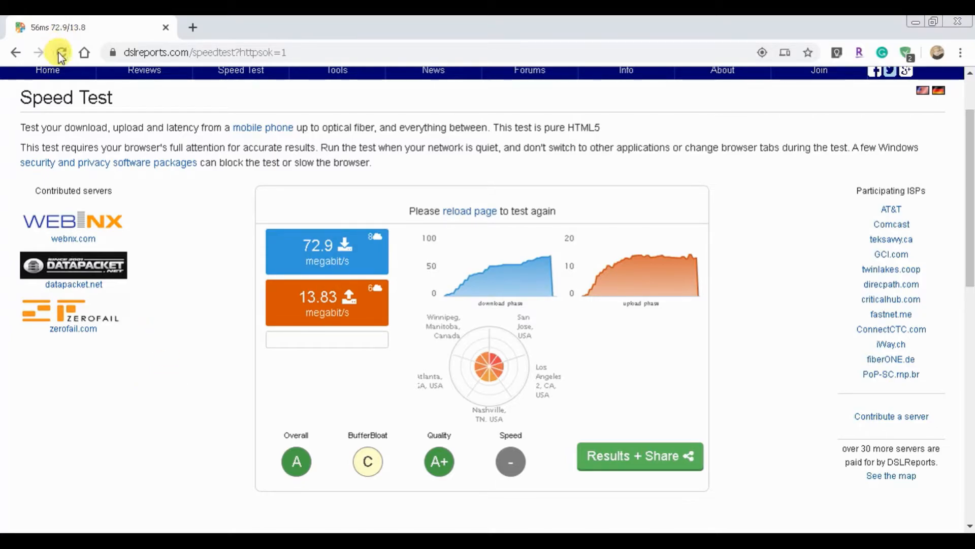
click(59, 52)
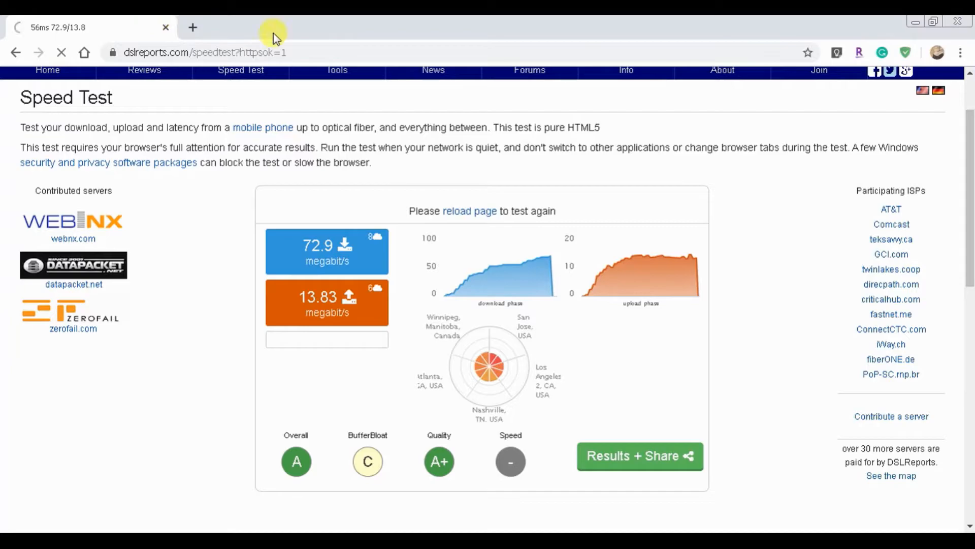
mouse_move(328, 21)
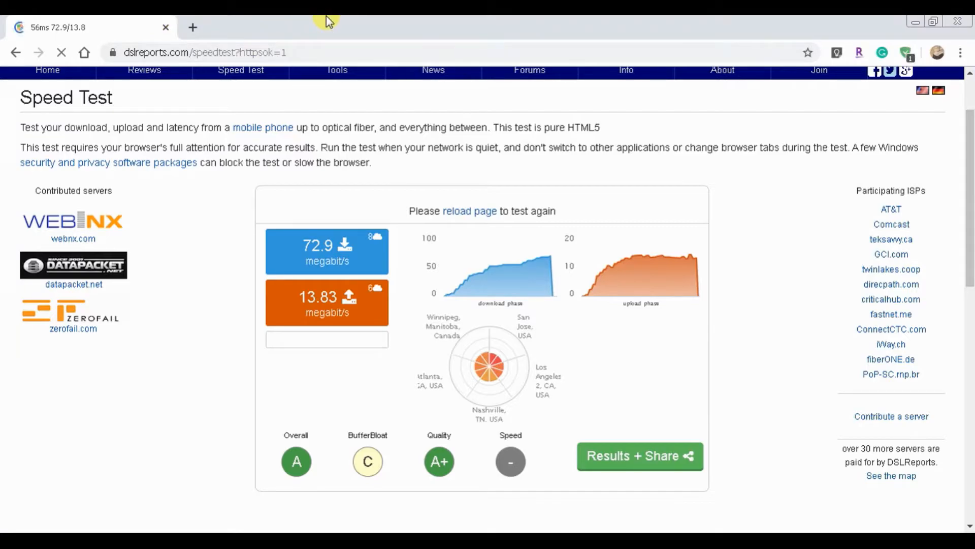
click(470, 210)
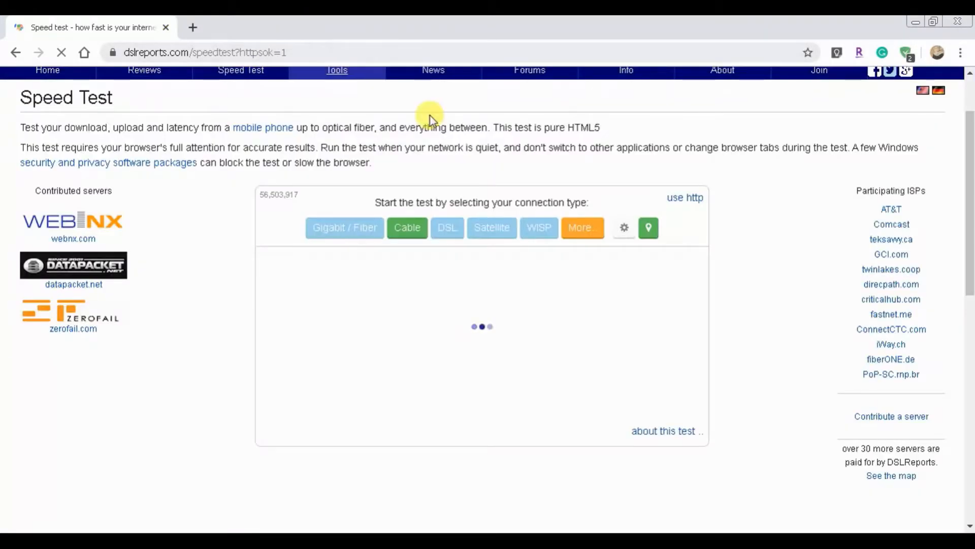
mouse_move(790, 306)
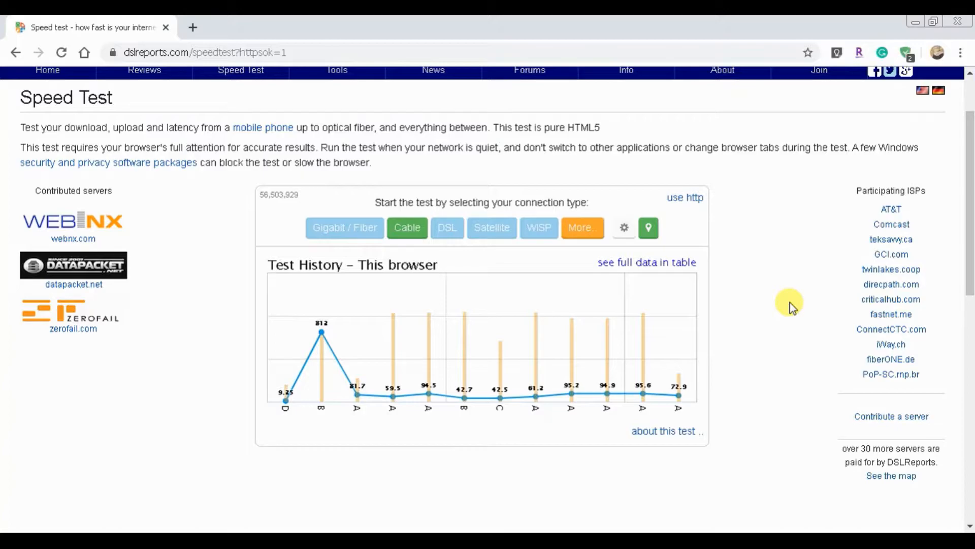
mouse_move(709, 267)
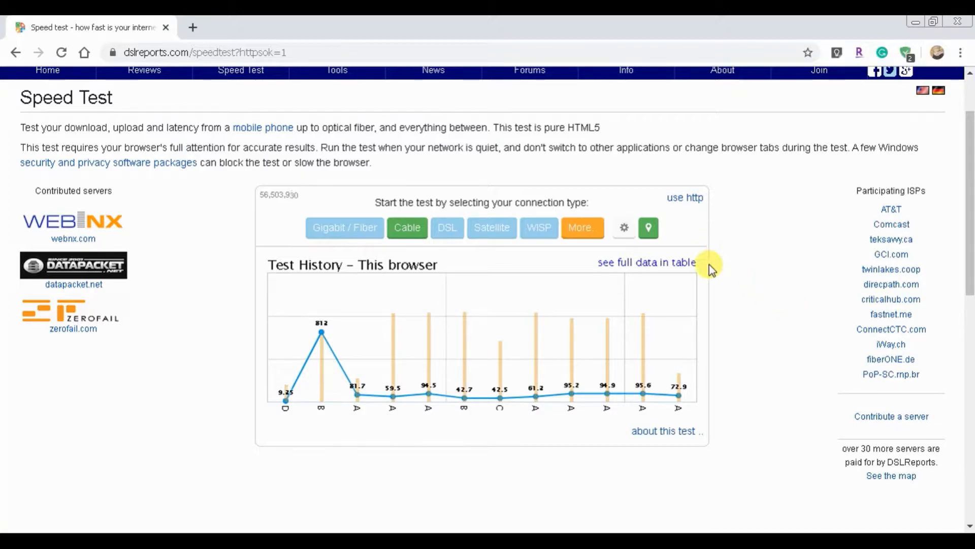
mouse_move(800, 381)
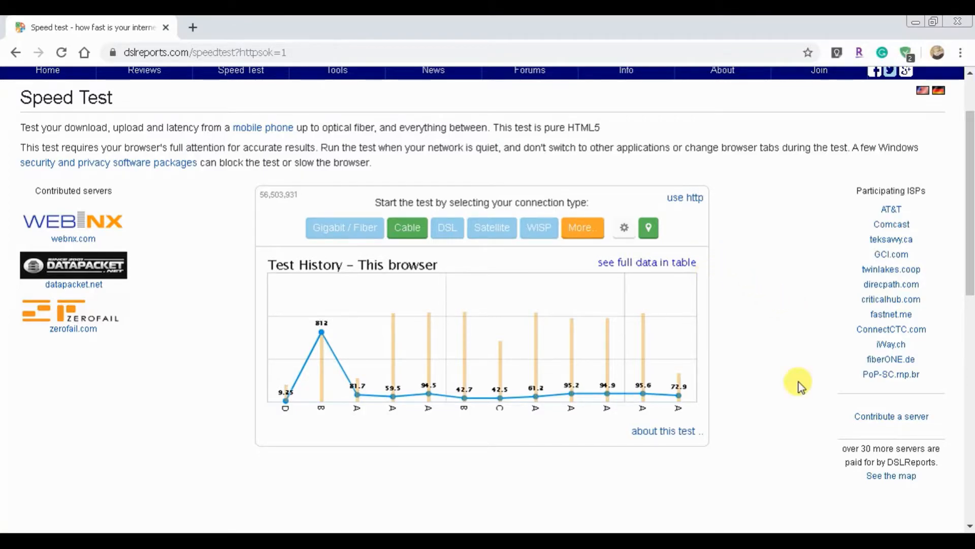
mouse_move(785, 387)
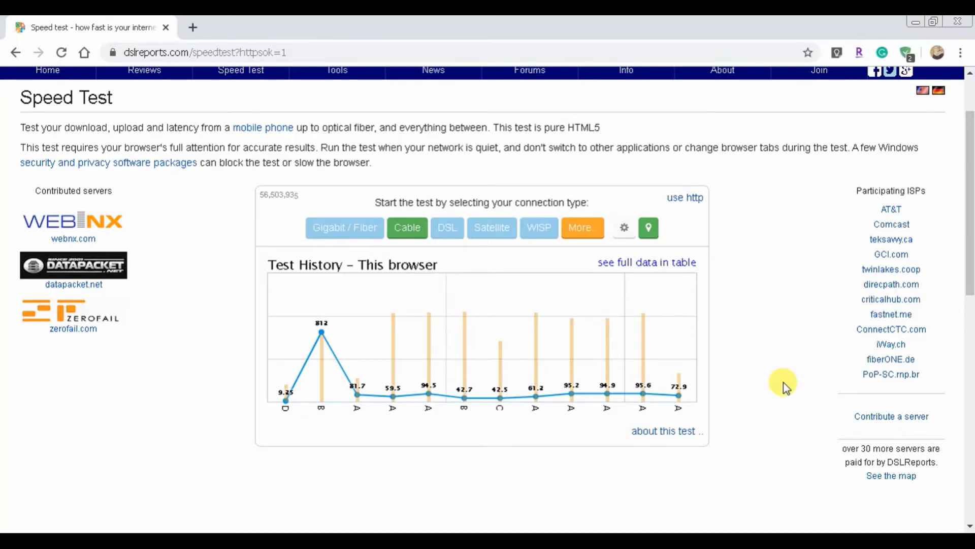
mouse_move(757, 397)
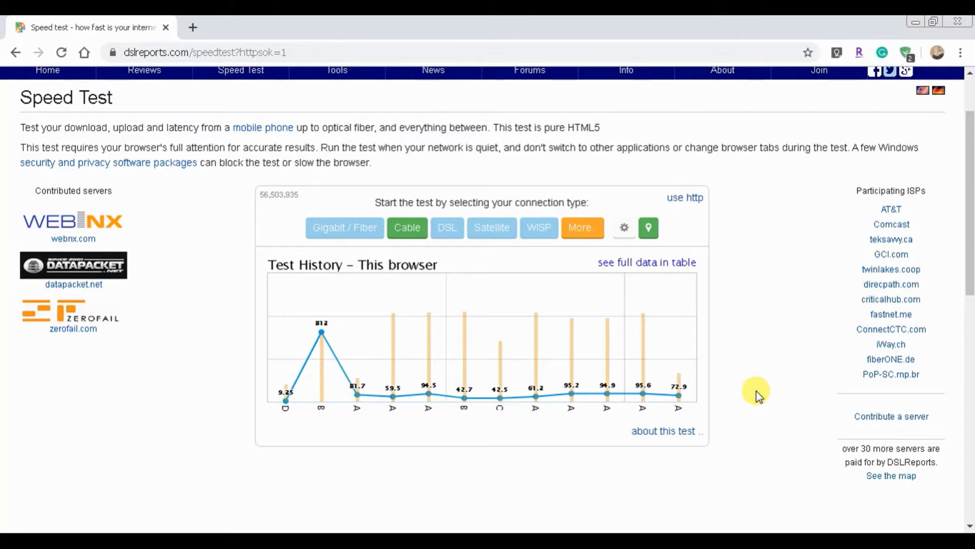
mouse_move(749, 425)
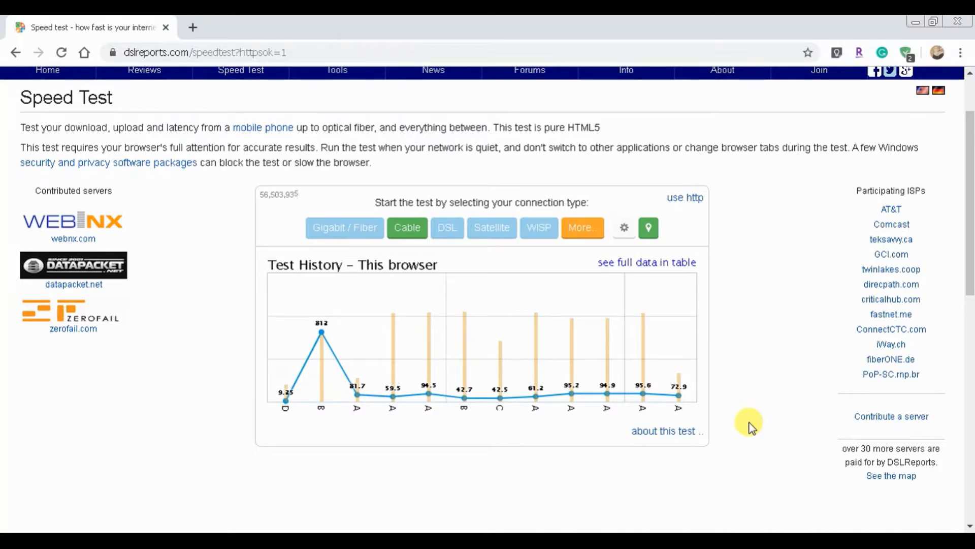
mouse_move(683, 483)
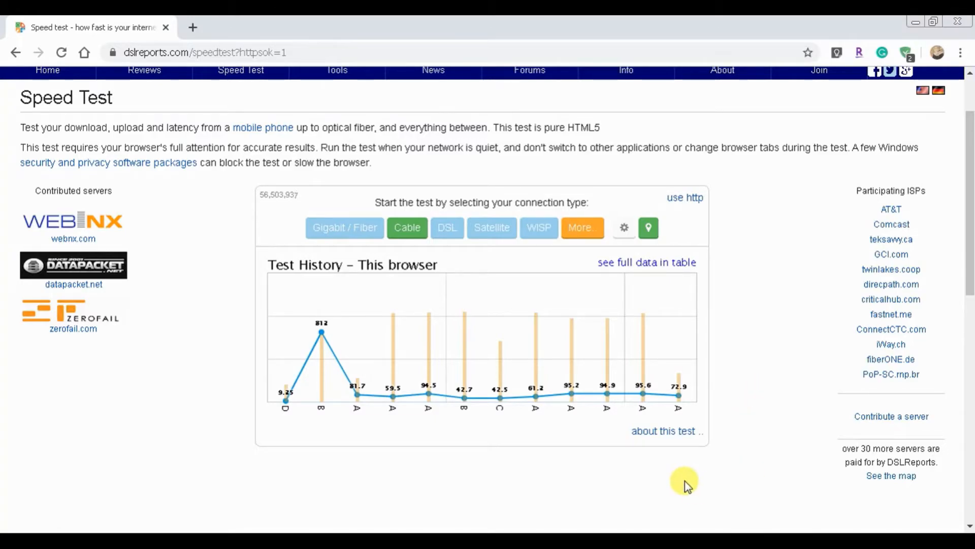
mouse_move(693, 483)
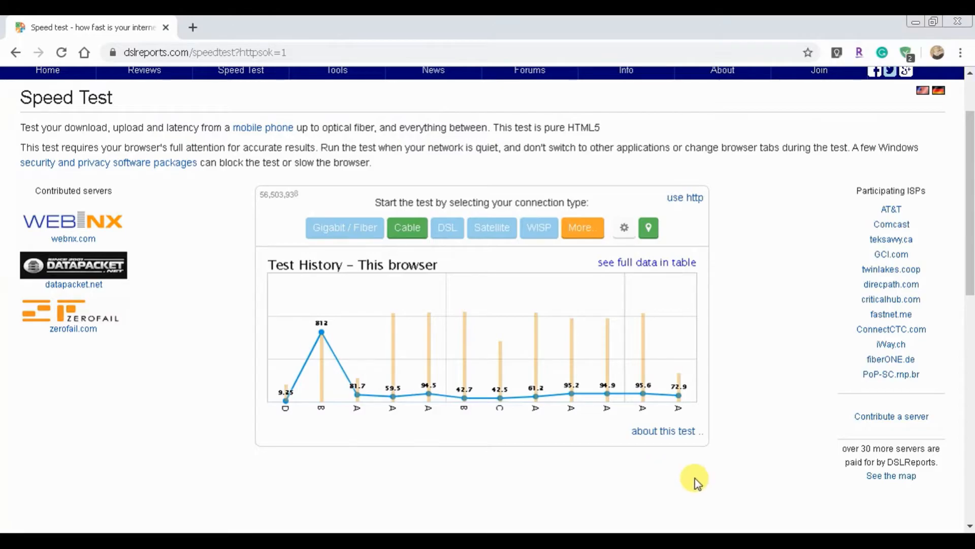
mouse_move(663, 432)
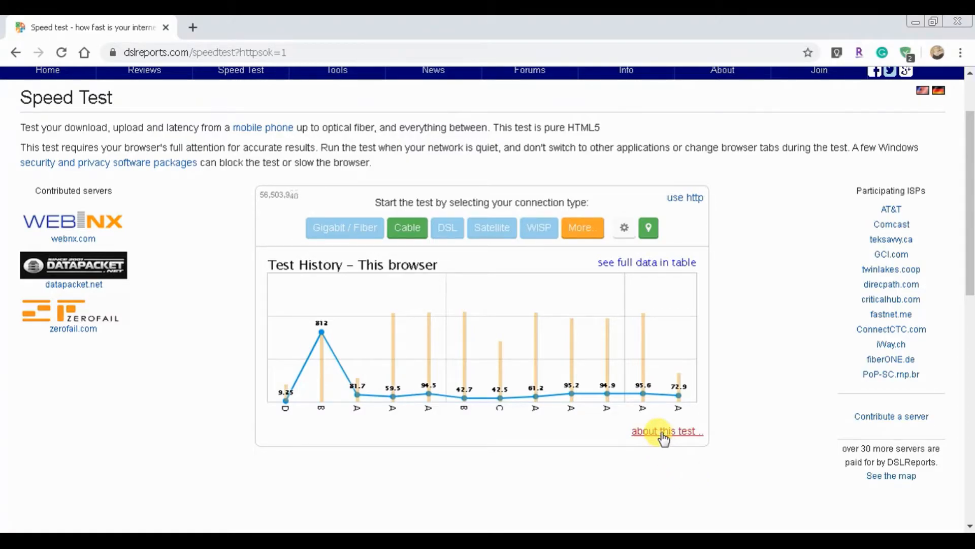
Step: Open the 'about this test' background page from below the Test History chart
click(662, 431)
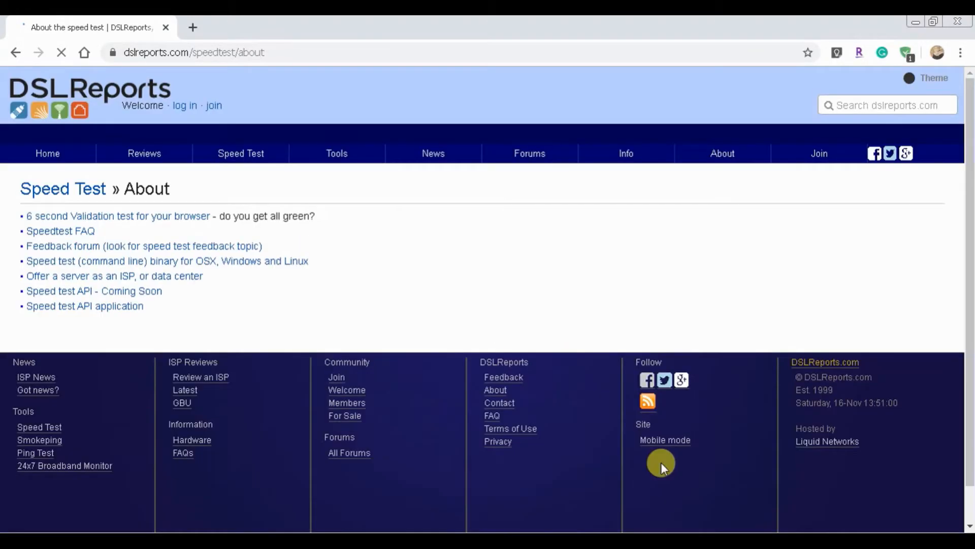
mouse_move(129, 230)
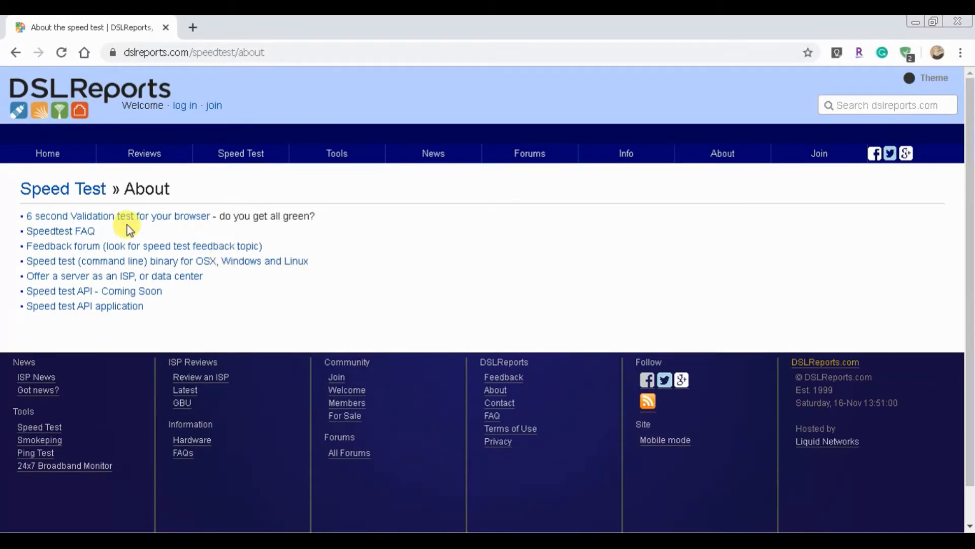
mouse_move(163, 223)
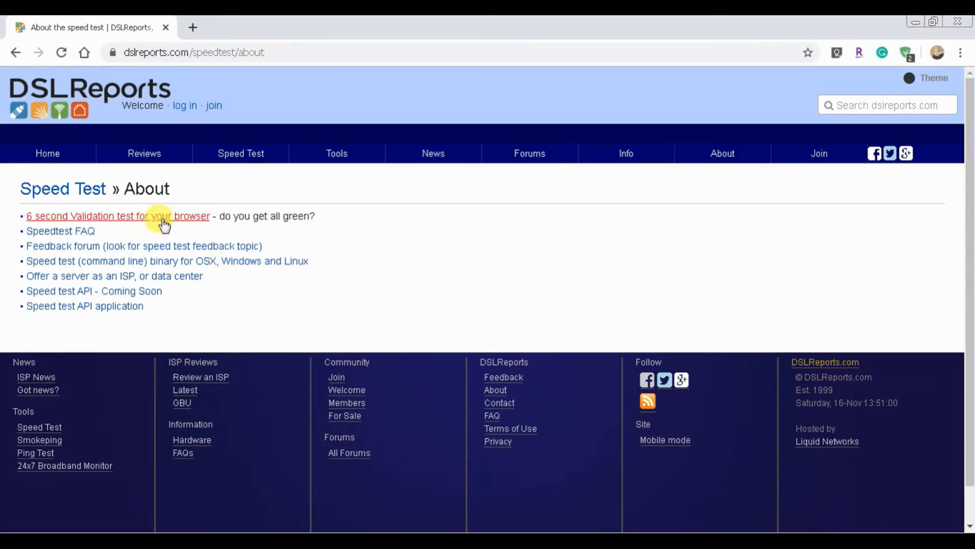
mouse_move(233, 298)
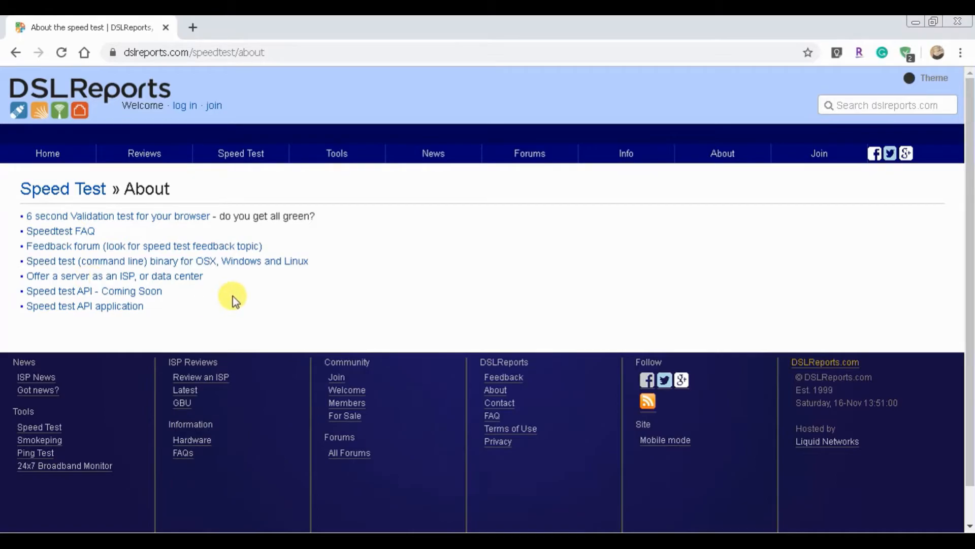
mouse_move(250, 310)
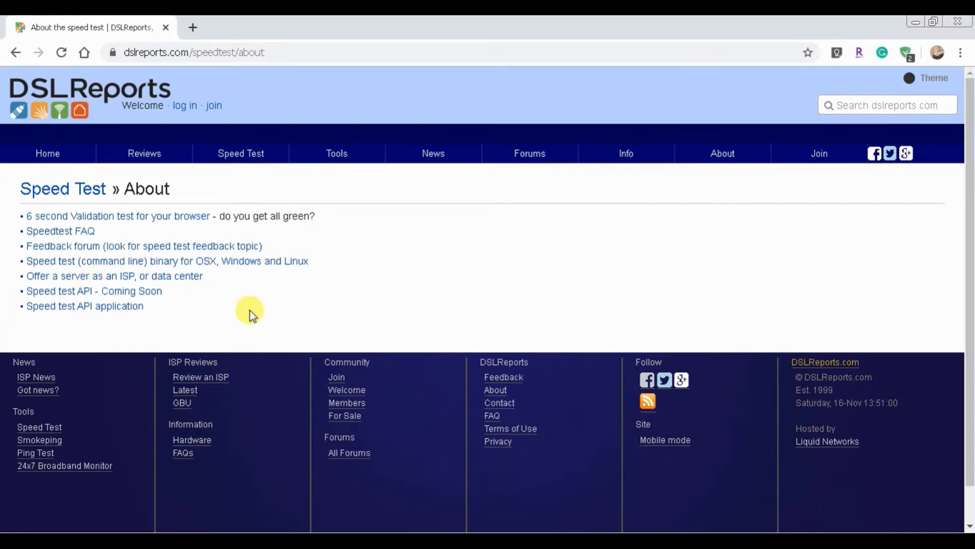
mouse_move(104, 124)
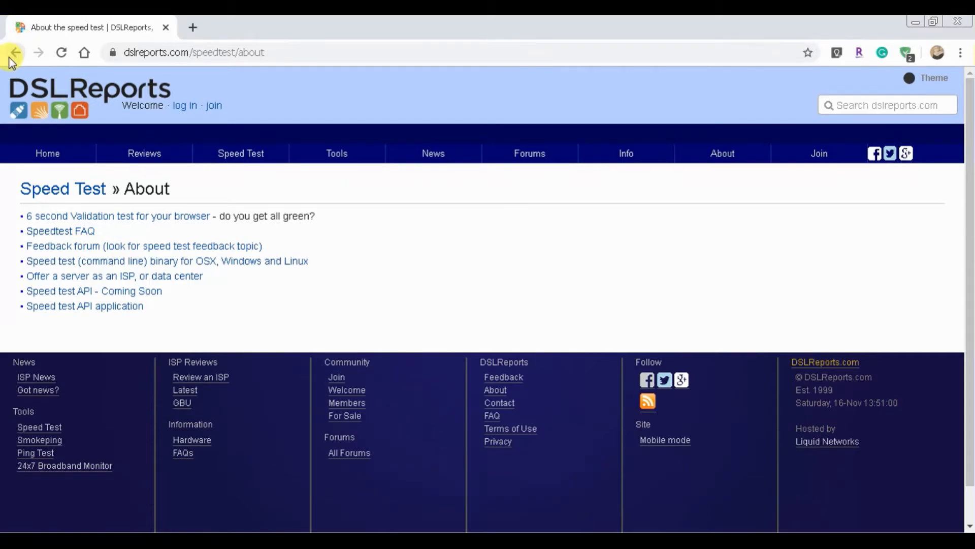
Step: Go back in the browser to the speed test page with its history chart
click(14, 52)
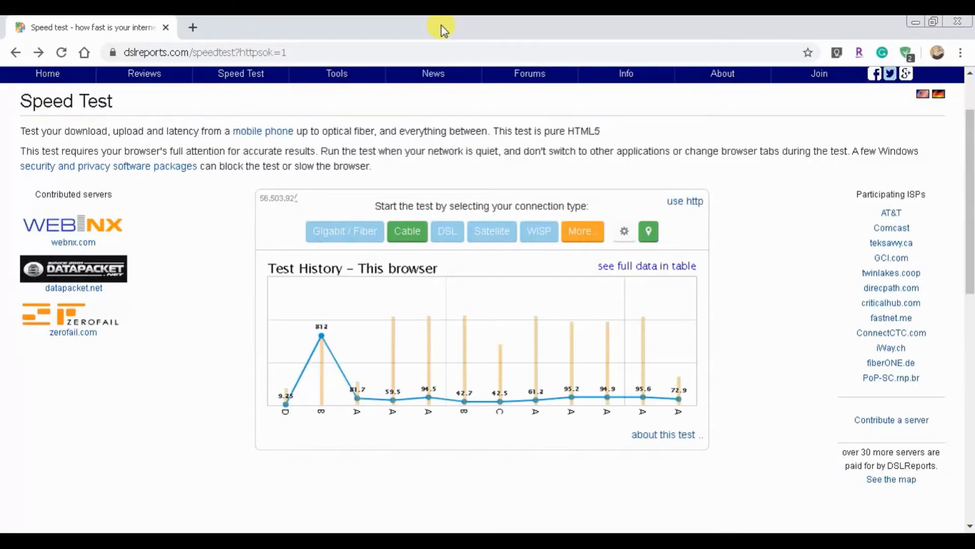
mouse_move(504, 29)
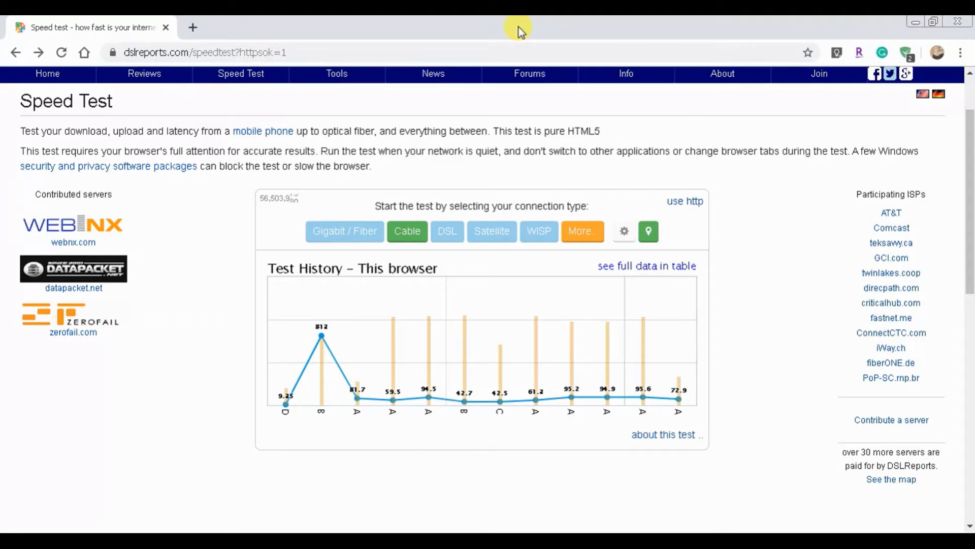
mouse_move(863, 245)
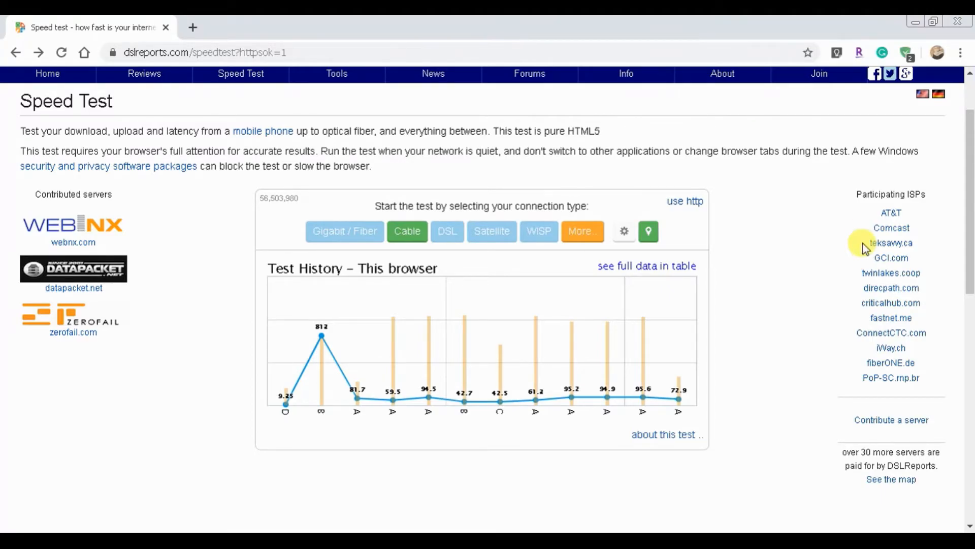
mouse_move(783, 260)
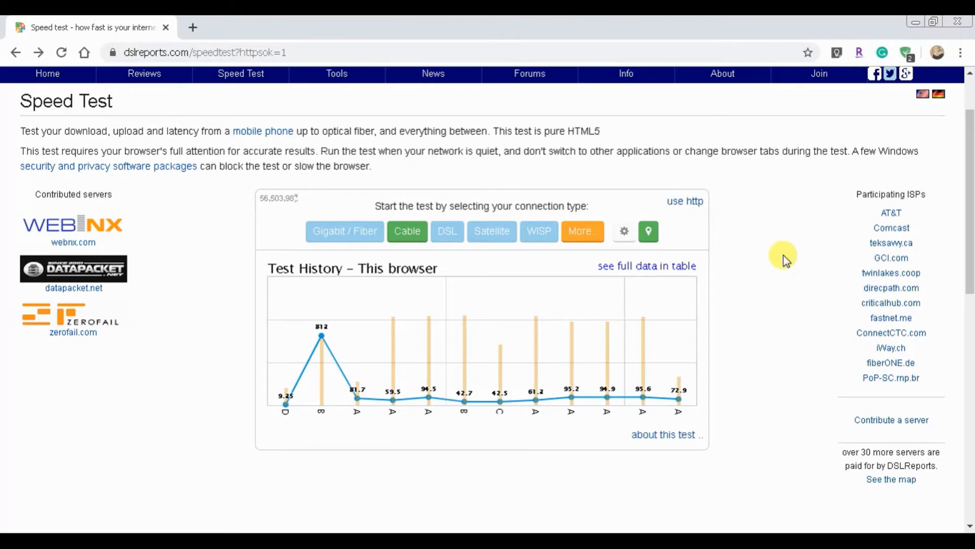
mouse_move(791, 272)
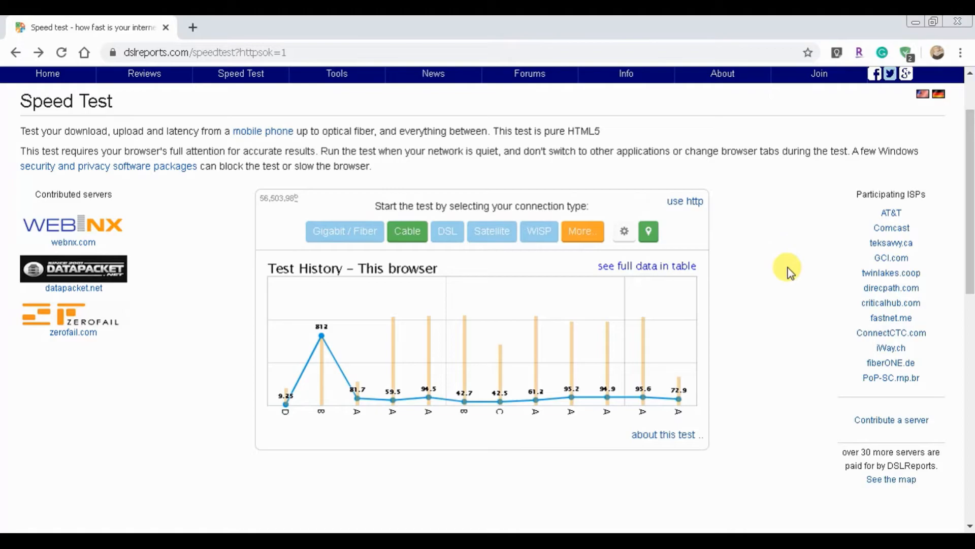
mouse_move(786, 403)
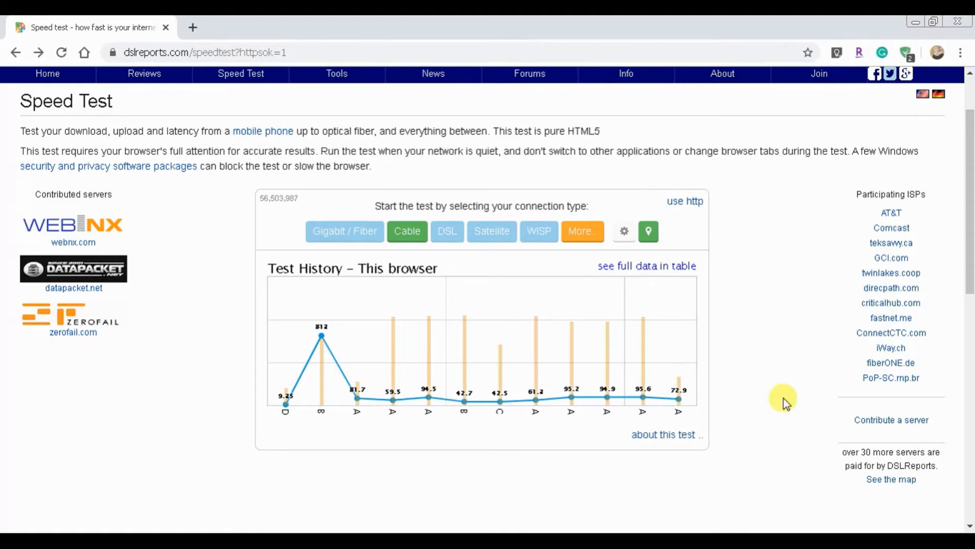
mouse_move(753, 375)
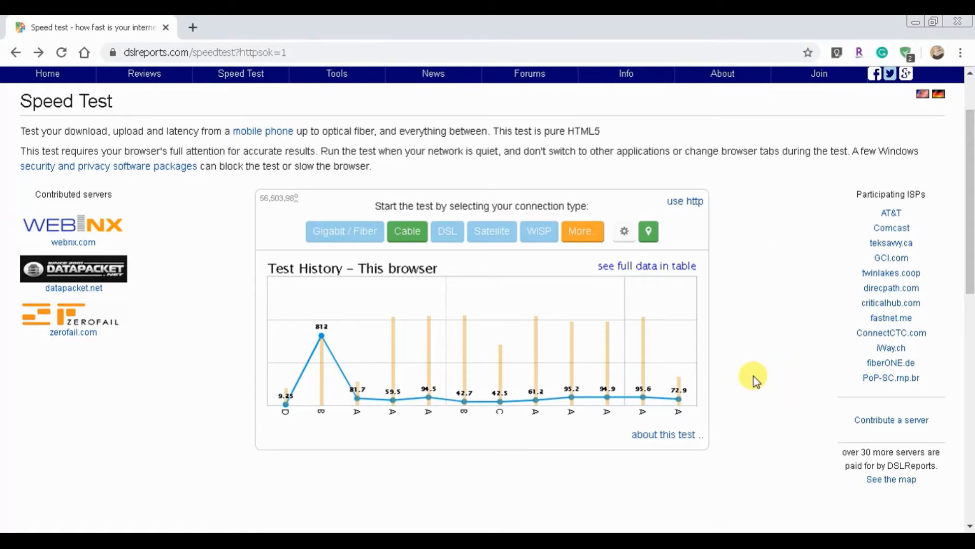
mouse_move(687, 187)
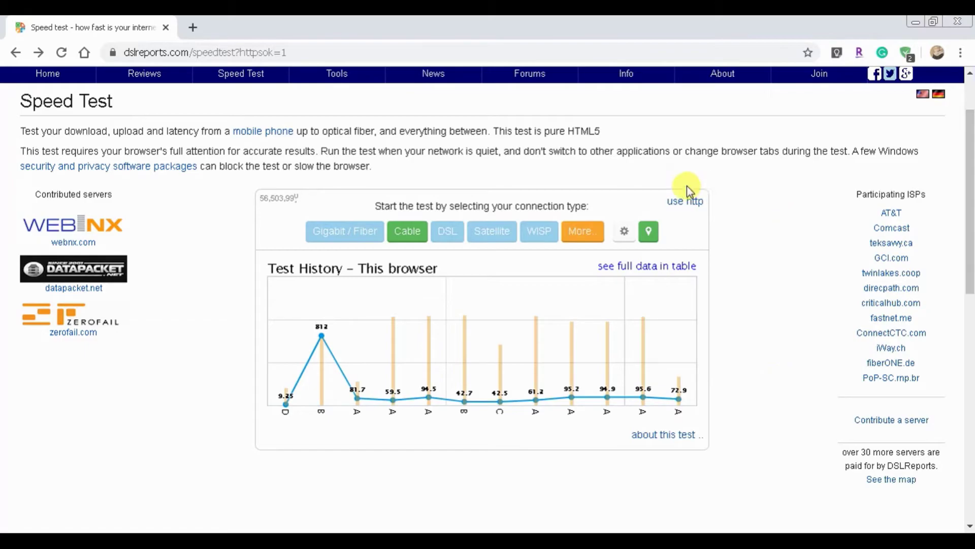
mouse_move(730, 238)
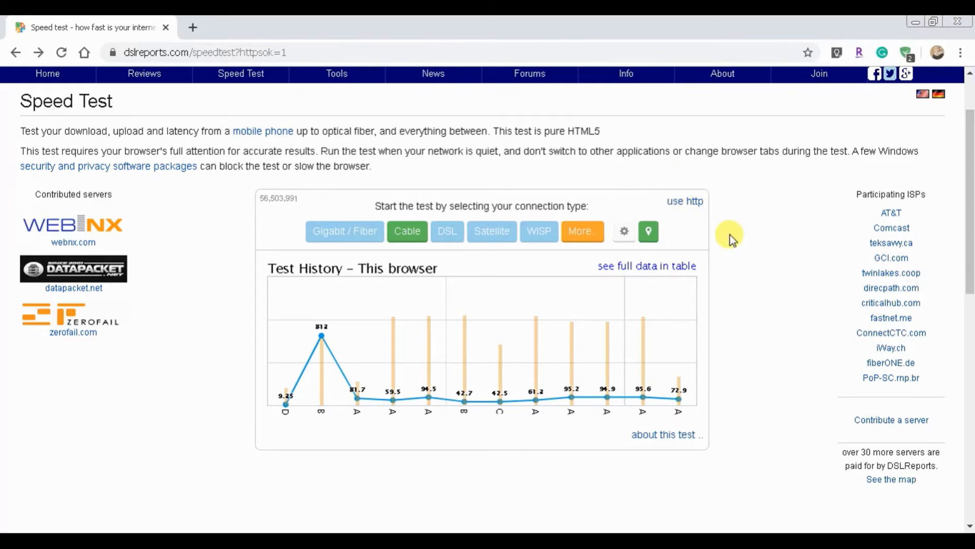
mouse_move(730, 242)
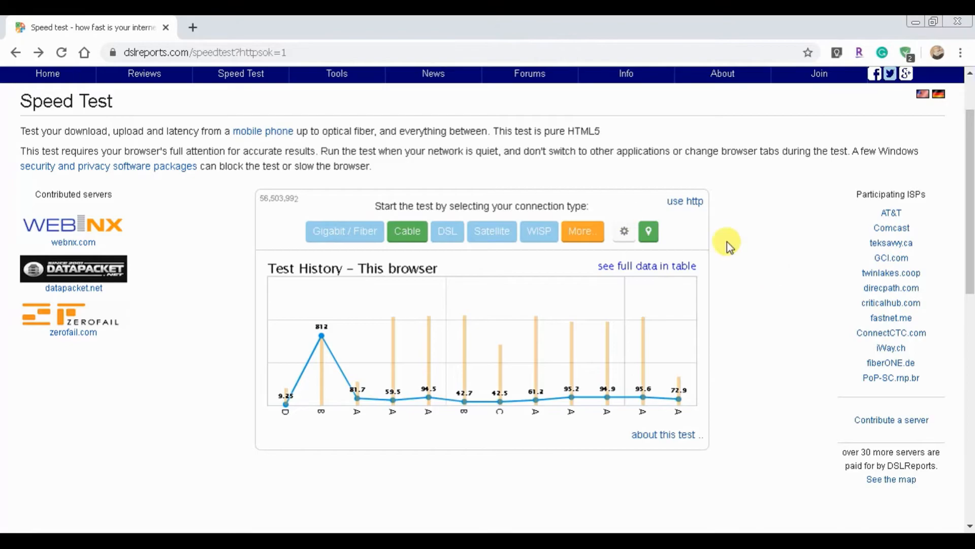
mouse_move(752, 189)
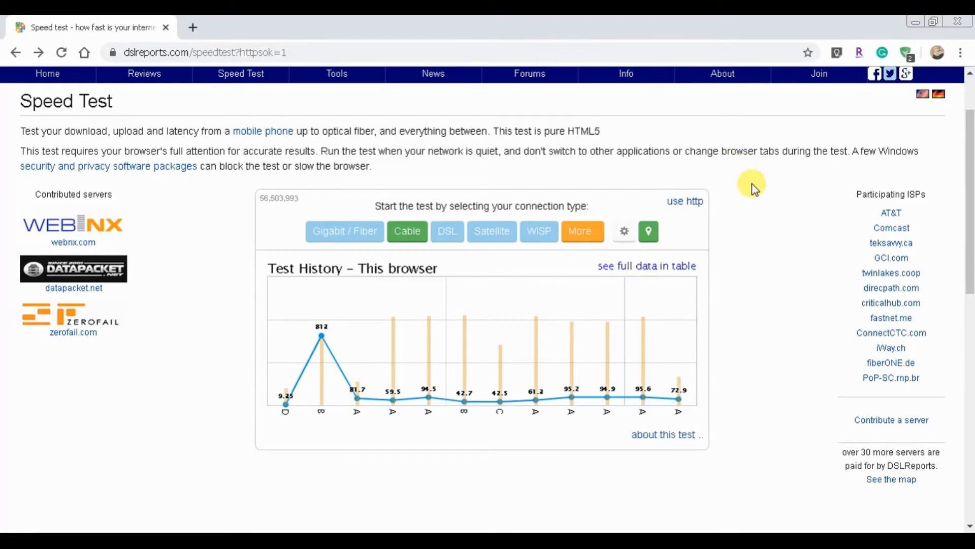
mouse_move(771, 184)
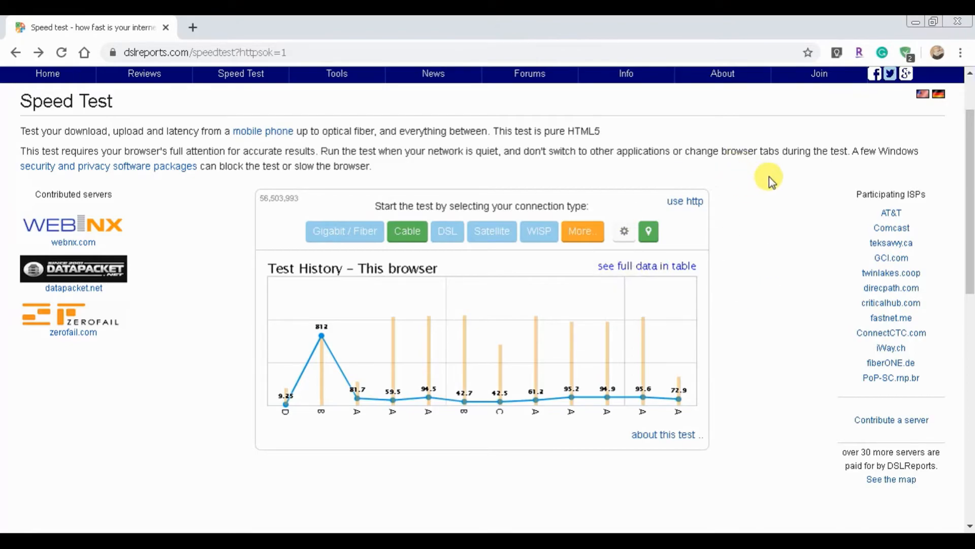
mouse_move(759, 168)
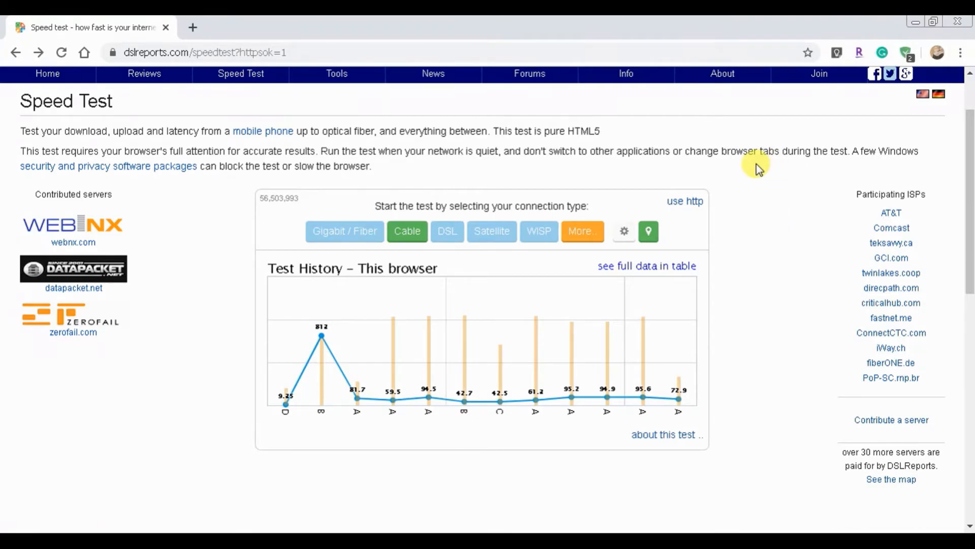
mouse_move(772, 259)
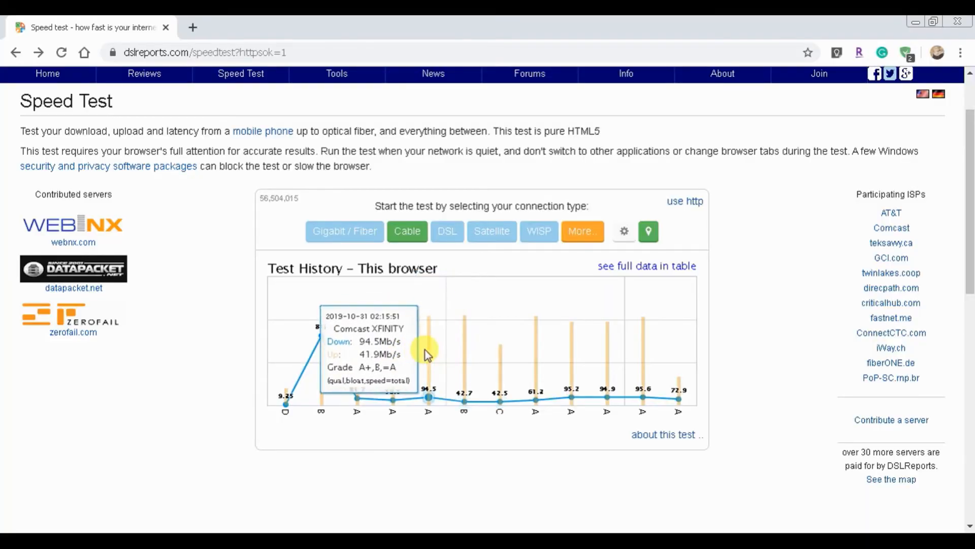
mouse_move(285, 404)
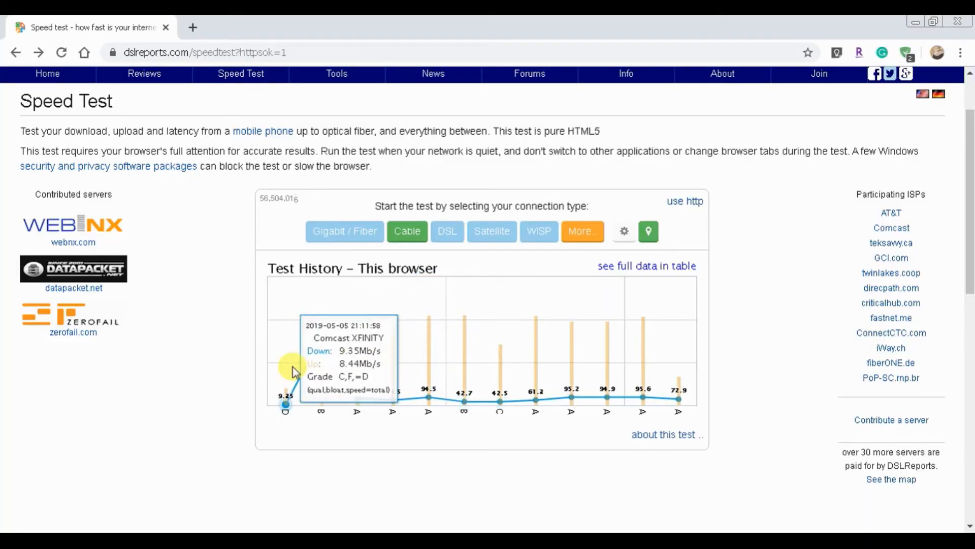
mouse_move(322, 336)
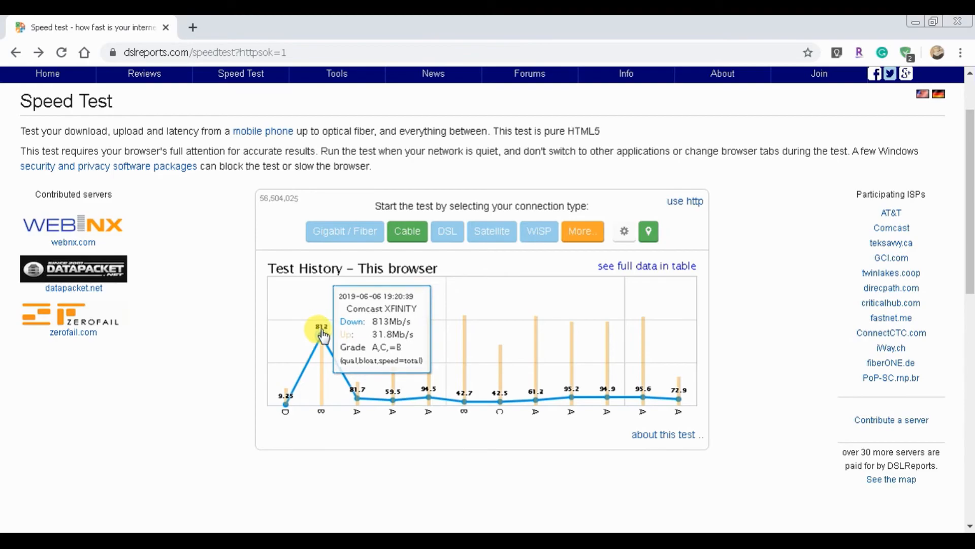
mouse_move(394, 398)
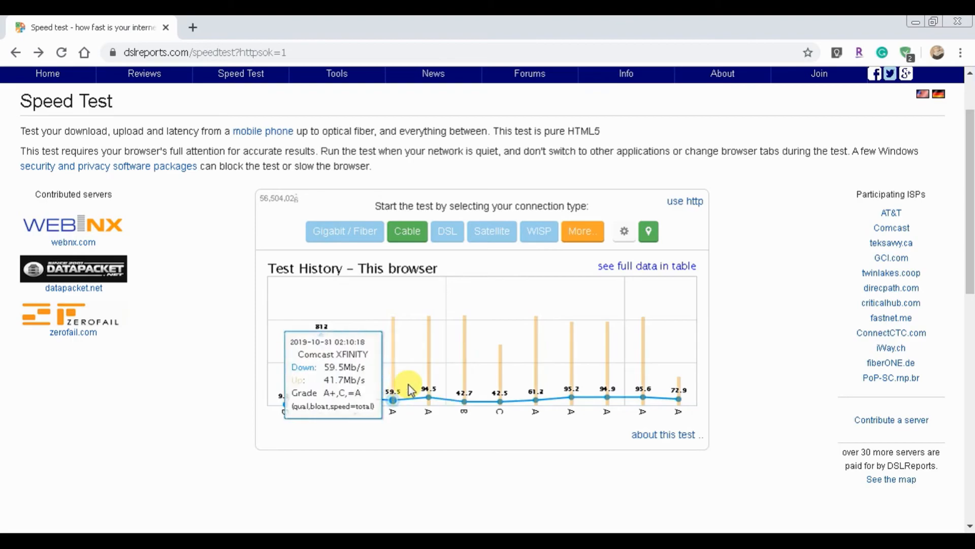
mouse_move(395, 372)
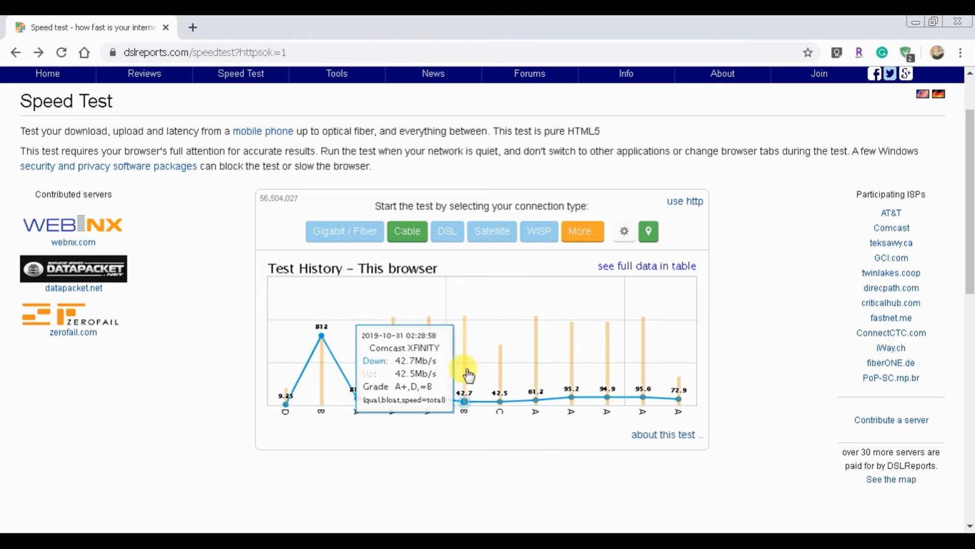
mouse_move(428, 396)
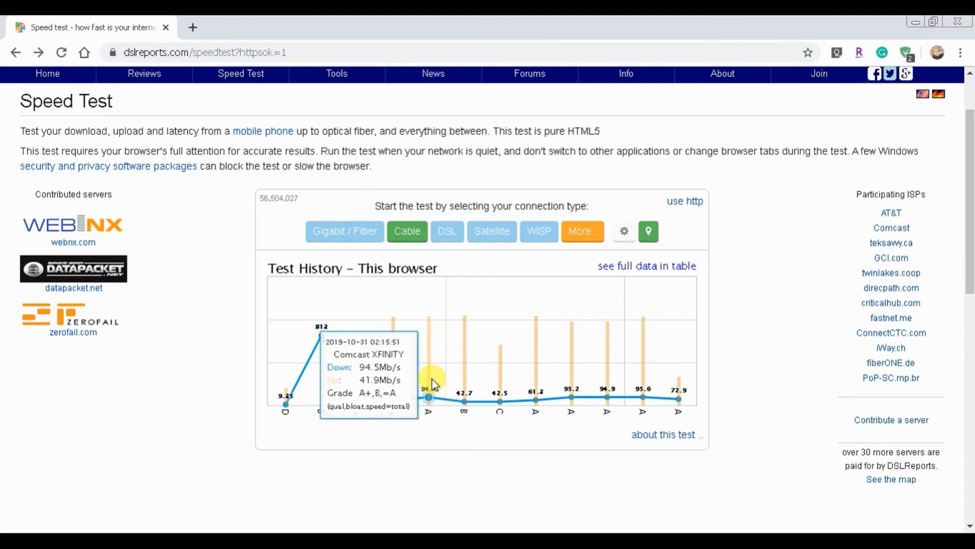
mouse_move(436, 404)
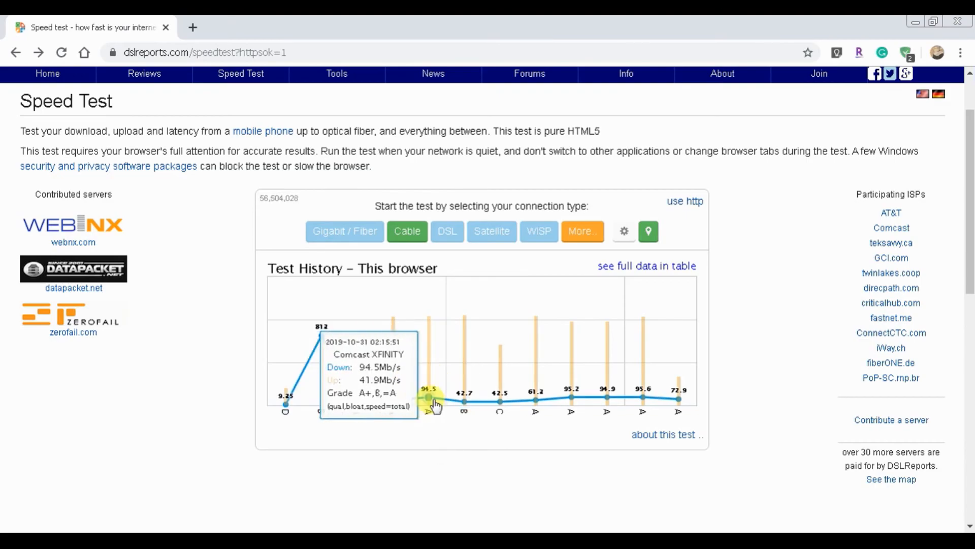
mouse_move(504, 399)
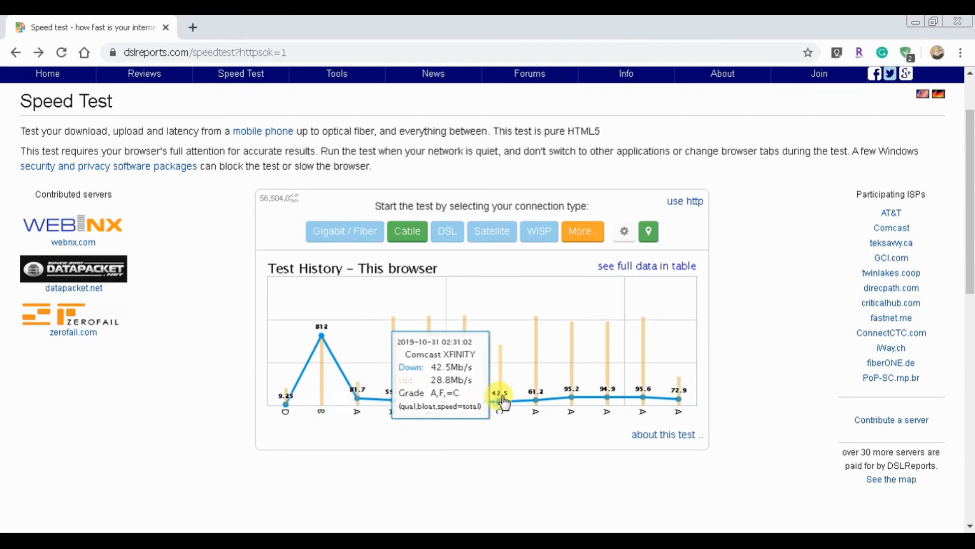
mouse_move(535, 397)
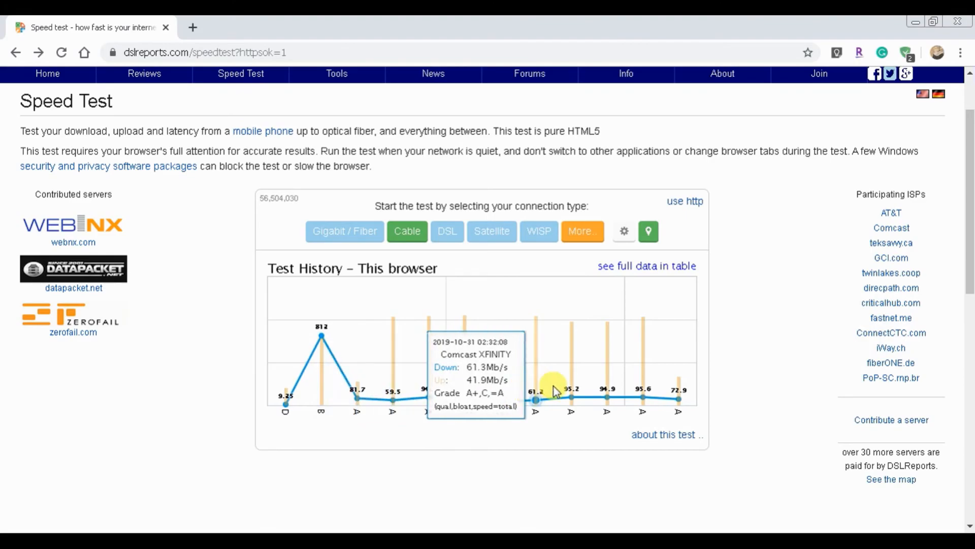
mouse_move(606, 392)
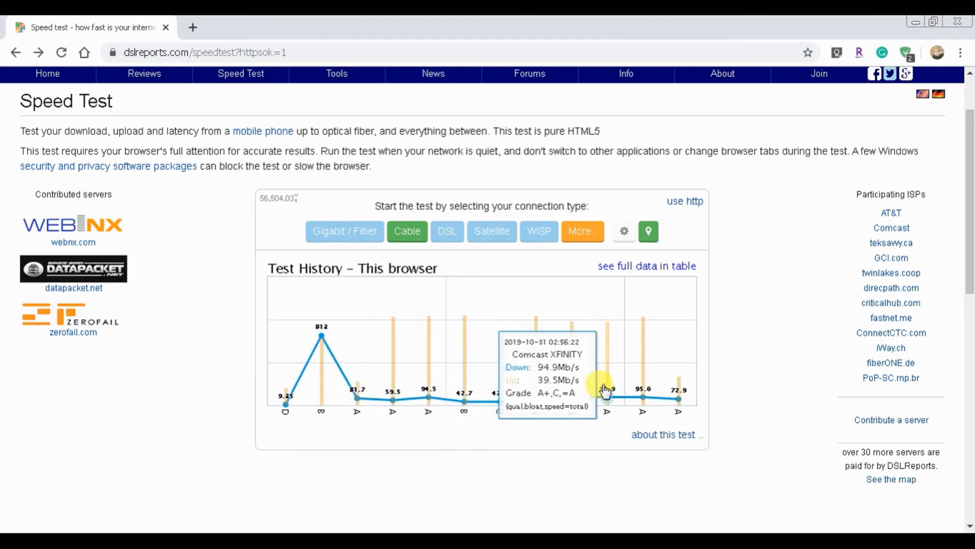
mouse_move(619, 398)
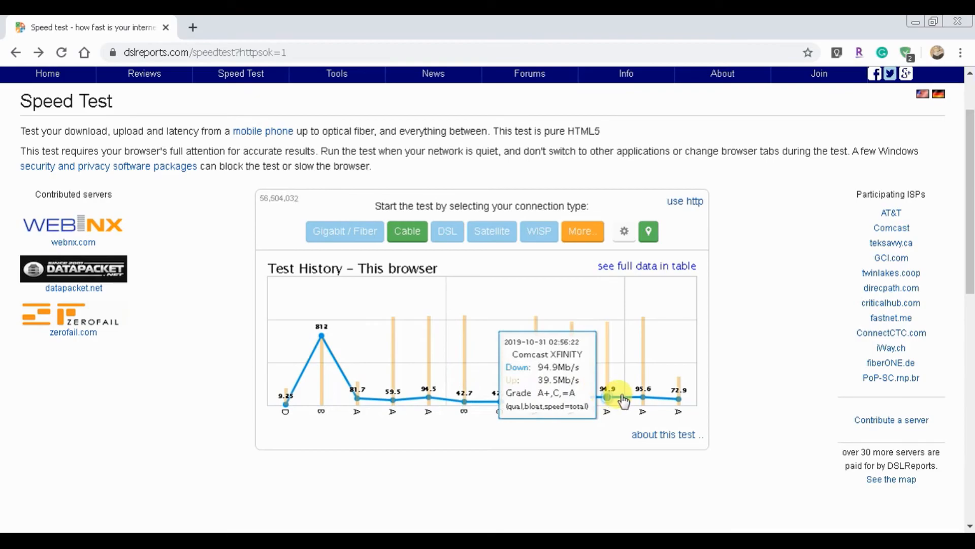
mouse_move(645, 397)
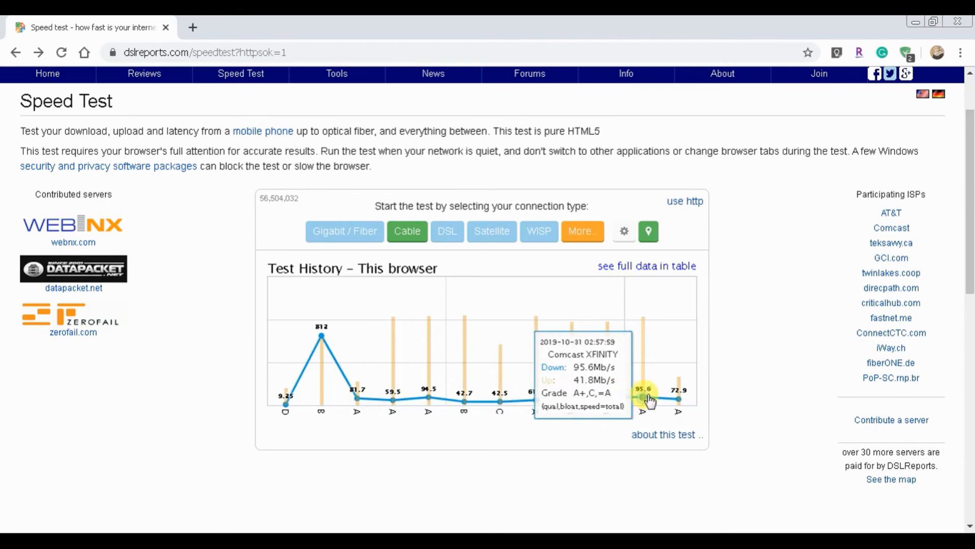
mouse_move(625, 395)
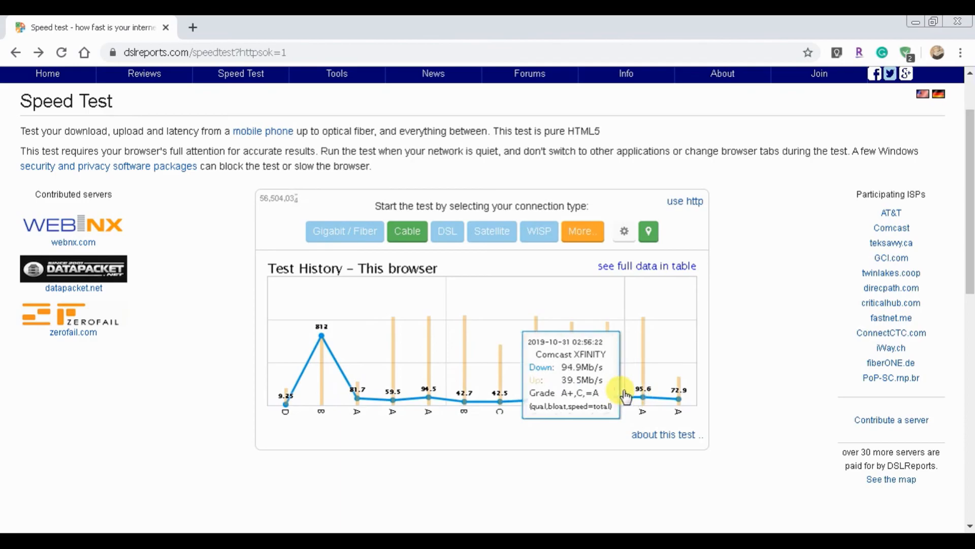
mouse_move(535, 398)
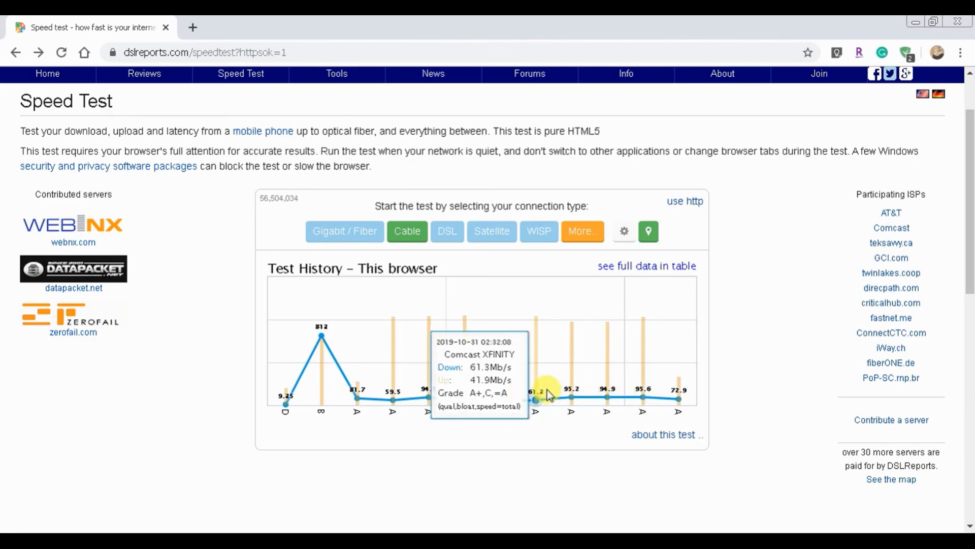
mouse_move(518, 398)
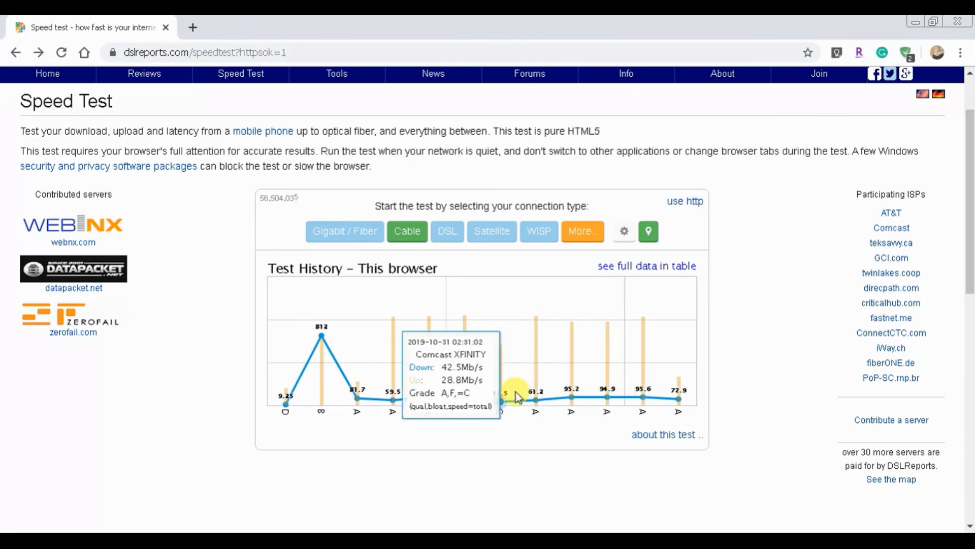
mouse_move(503, 398)
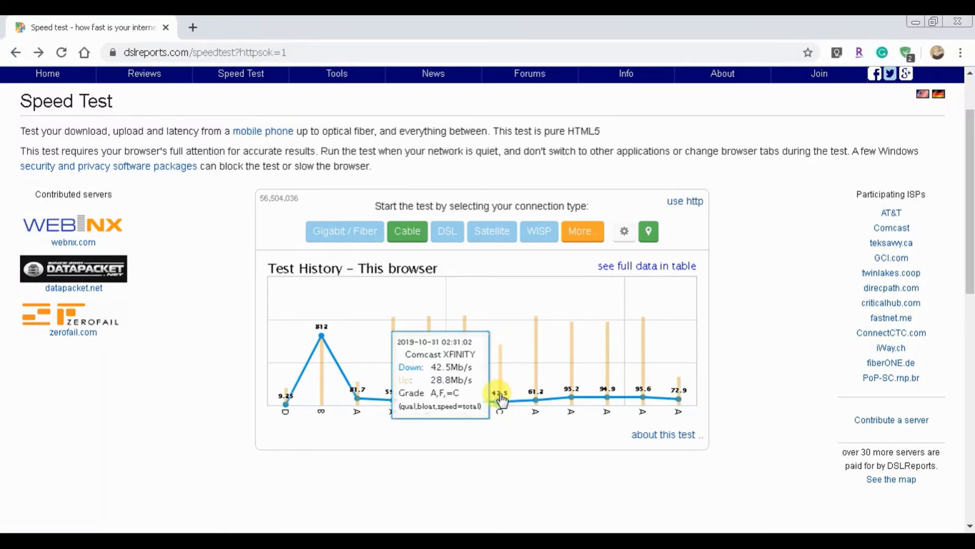
mouse_move(474, 400)
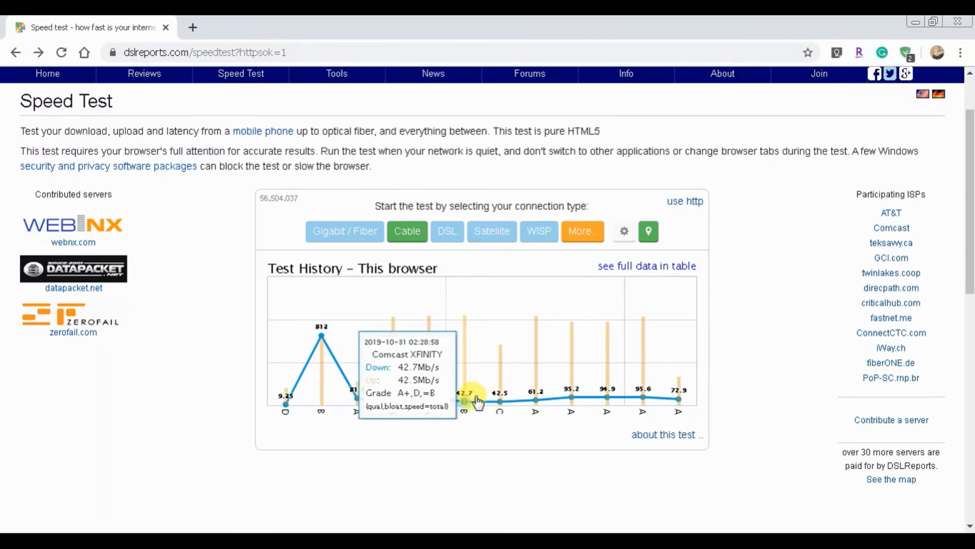
mouse_move(460, 404)
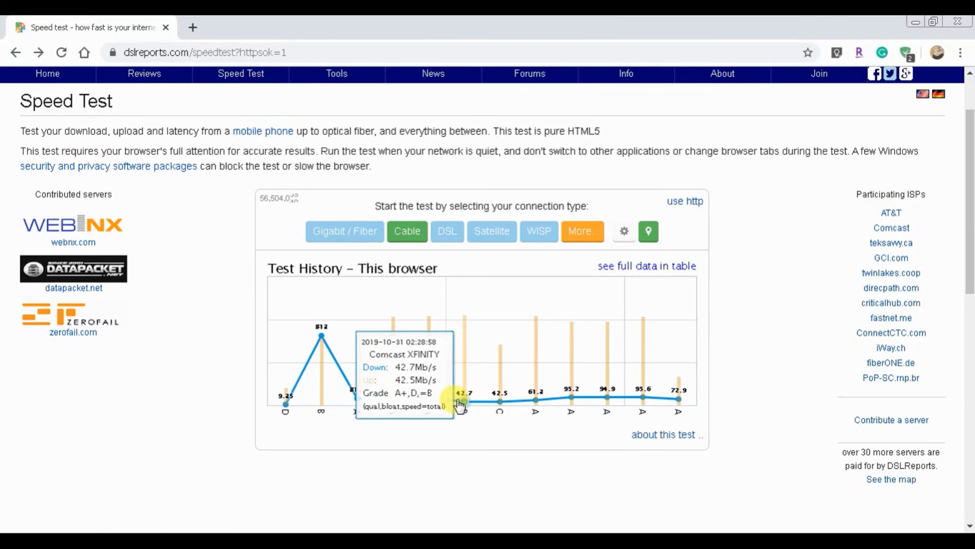
mouse_move(428, 396)
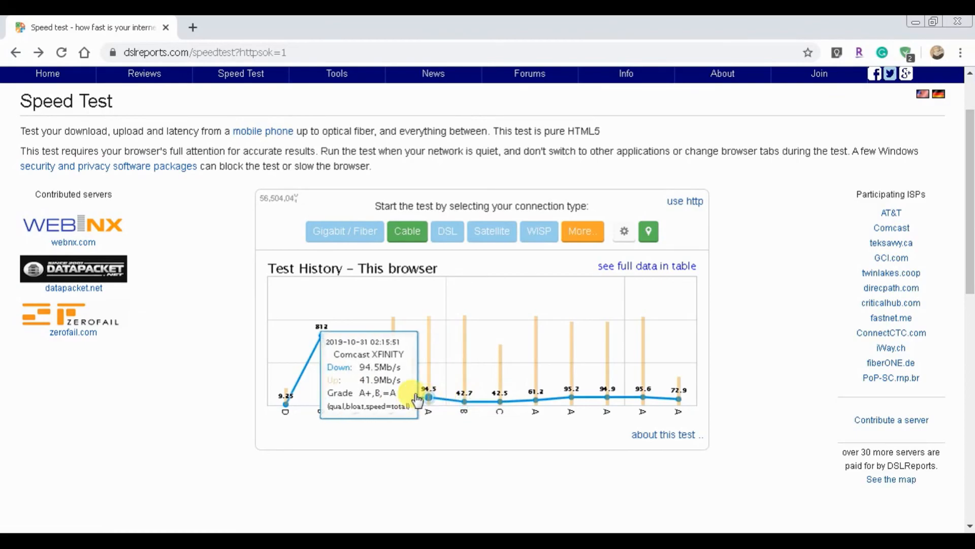
mouse_move(393, 399)
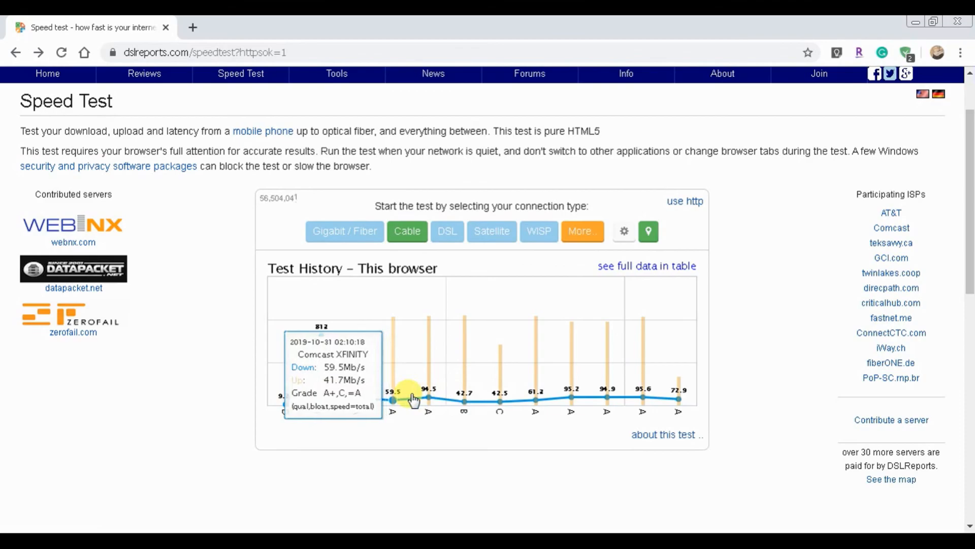
mouse_move(663, 481)
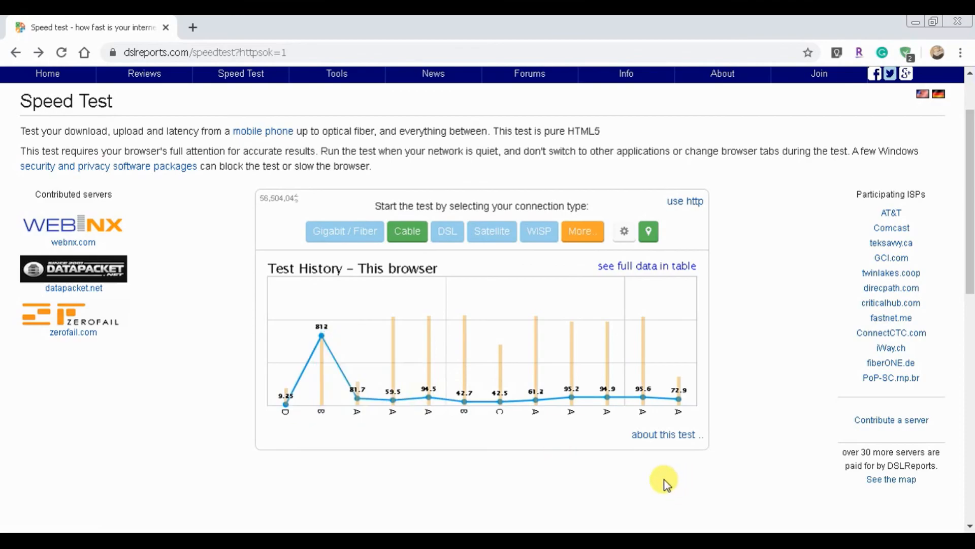
mouse_move(779, 373)
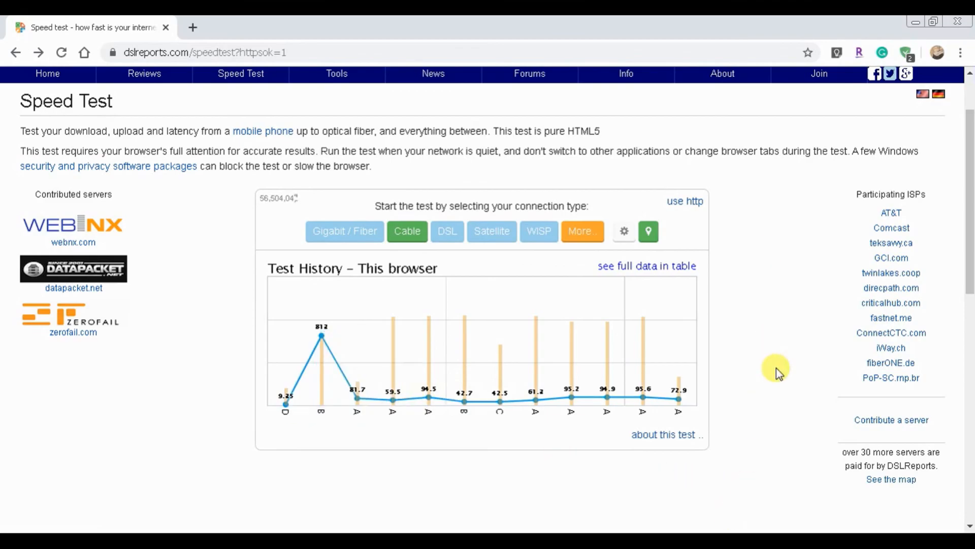